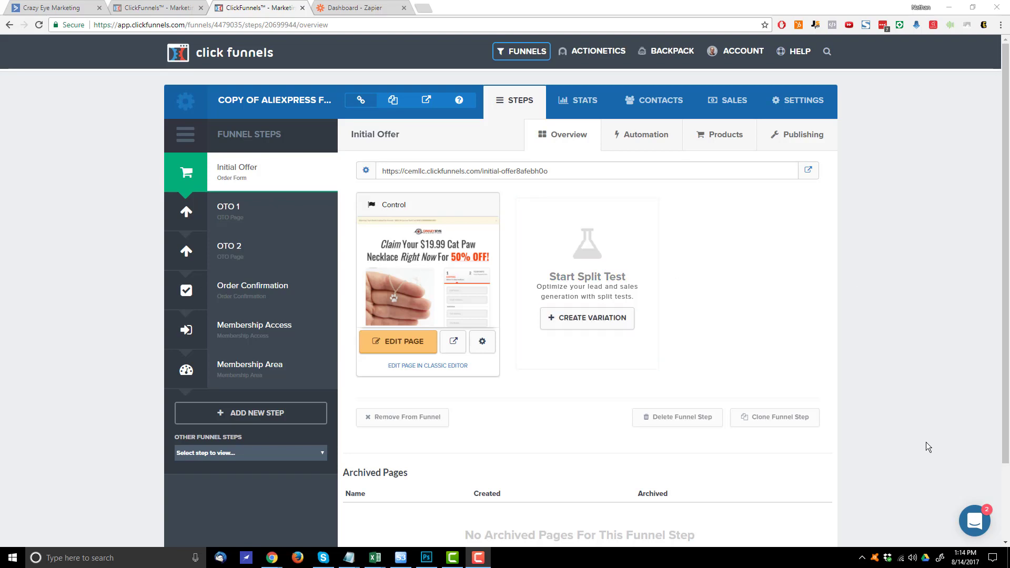
pyautogui.moveTo(331, 149)
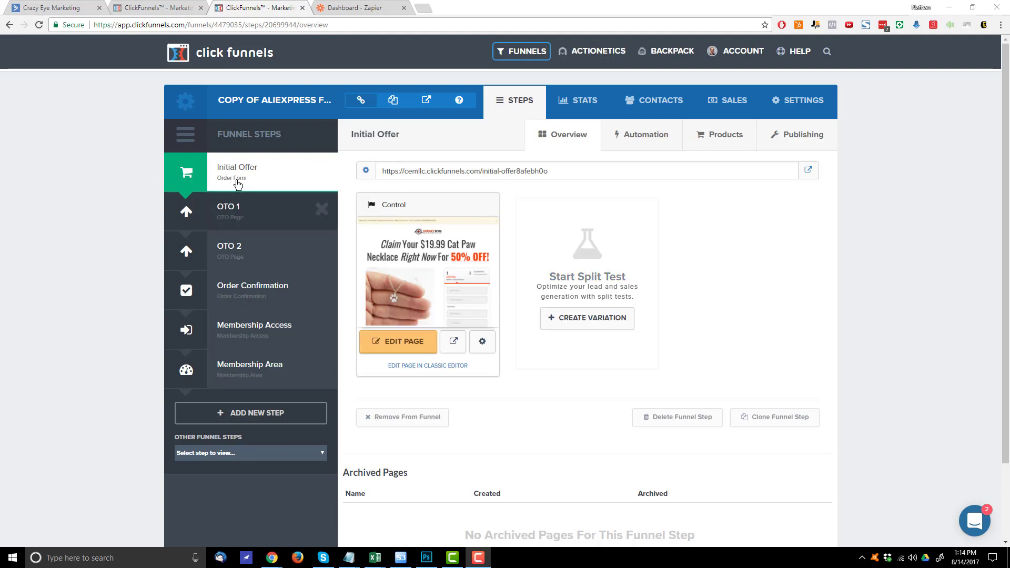
pyautogui.moveTo(230, 189)
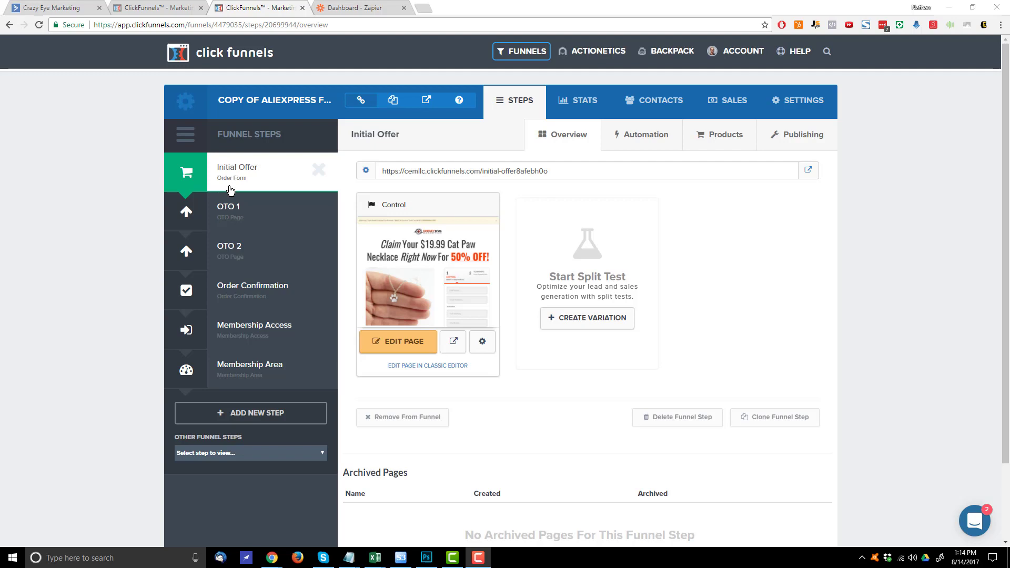
pyautogui.moveTo(220, 226)
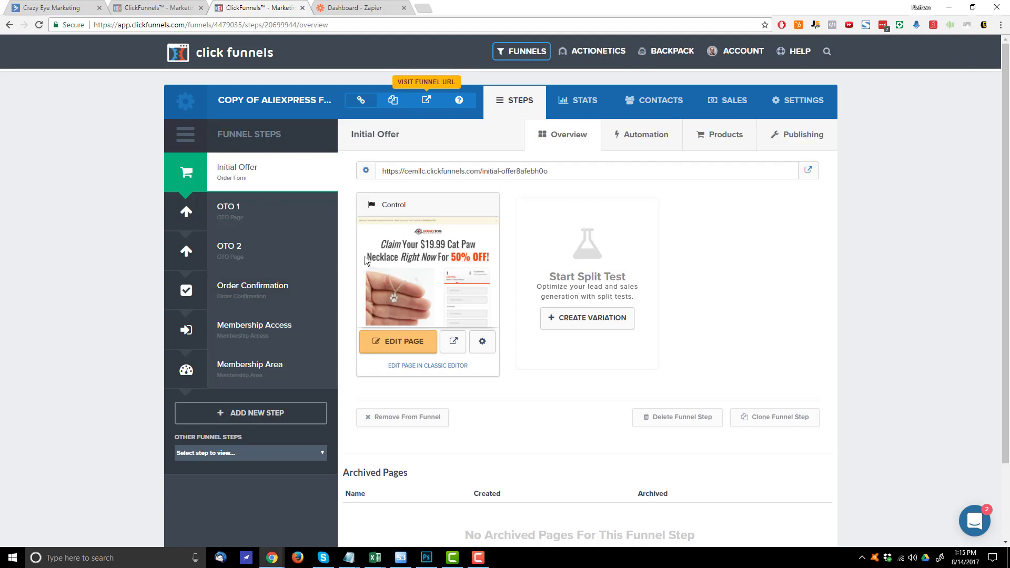
# - Start a new zap named 'ClickFunnels to AC Purchases' and search for a trigger app
pyautogui.click(361, 7)
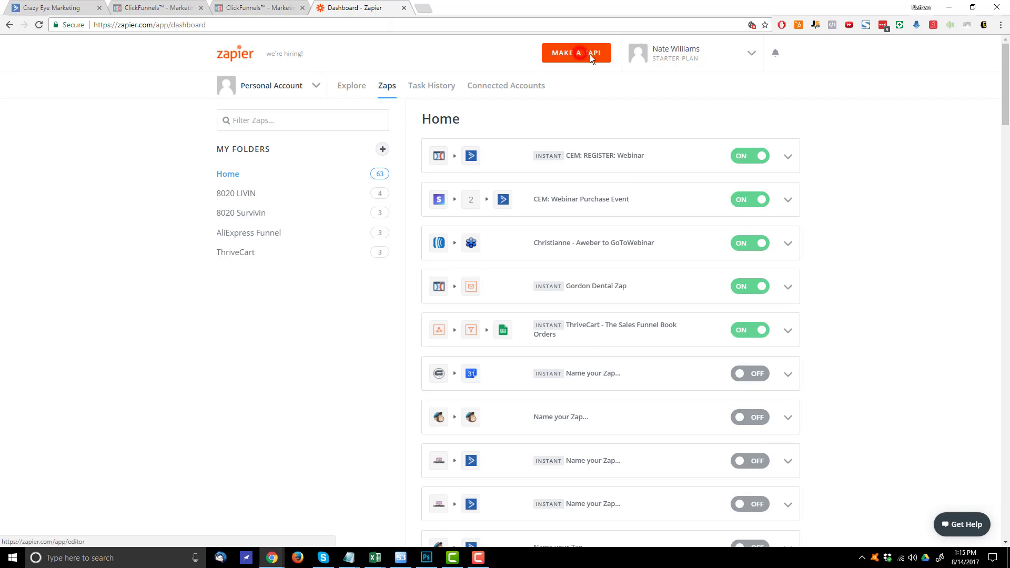
pyautogui.click(577, 52)
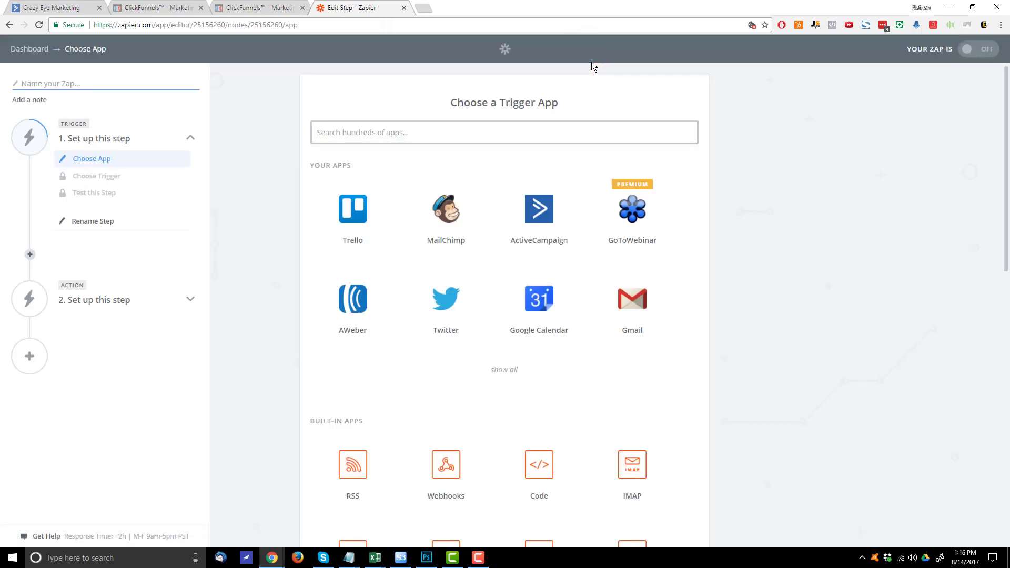
pyautogui.click(111, 83)
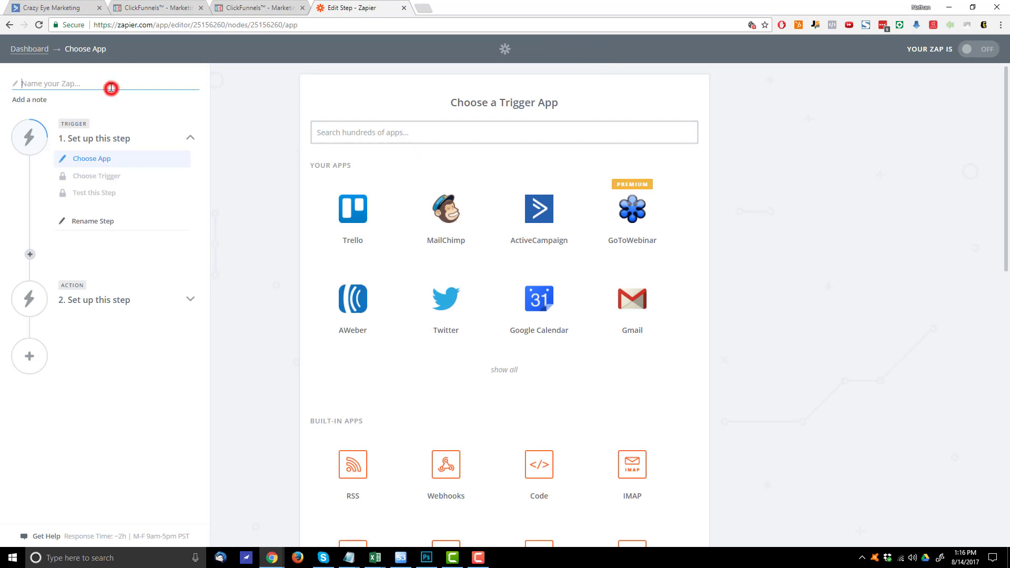
pyautogui.write('Cli')
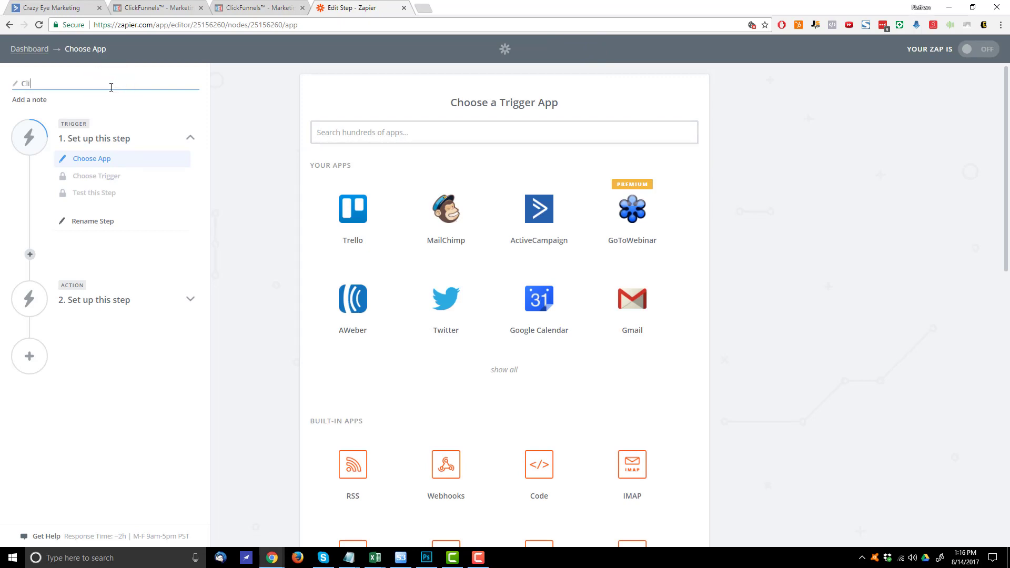
pyautogui.write('ClickFunnels to AC Purchases')
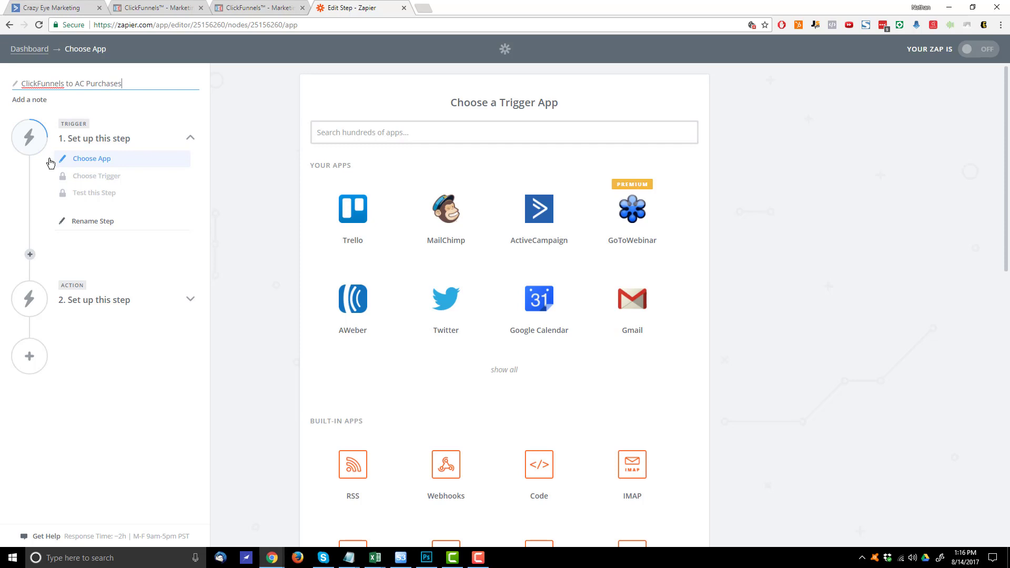
pyautogui.moveTo(104, 137)
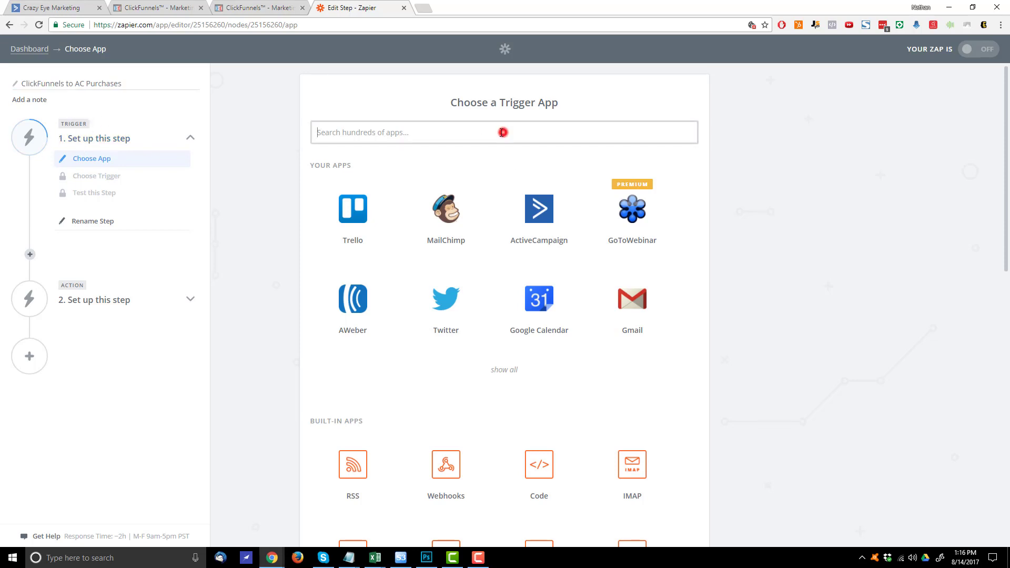
pyautogui.click(497, 132)
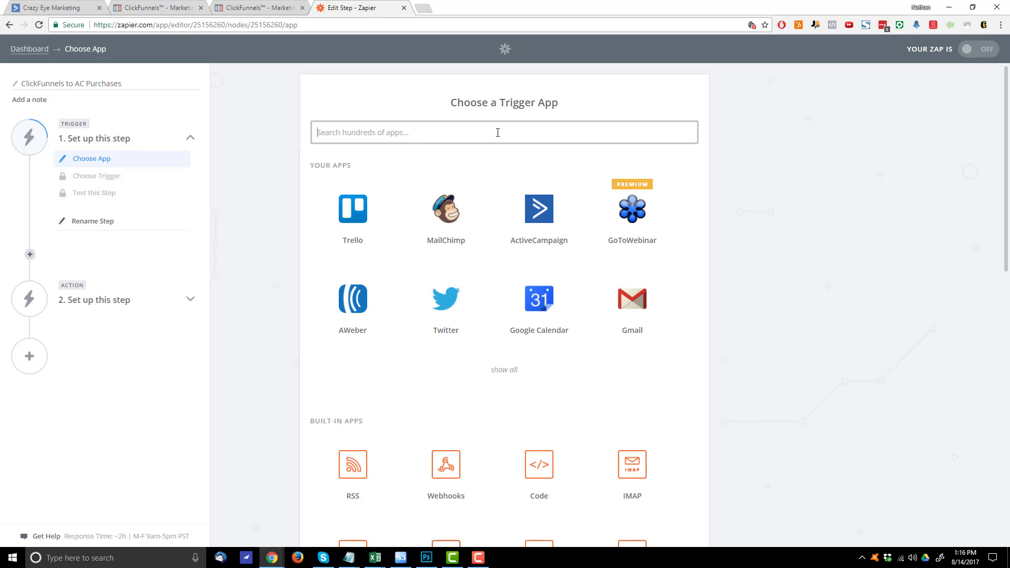
# - Set the trigger to ClickFunnels New Purchase using ClickFunnels Account #1
pyautogui.click(485, 162)
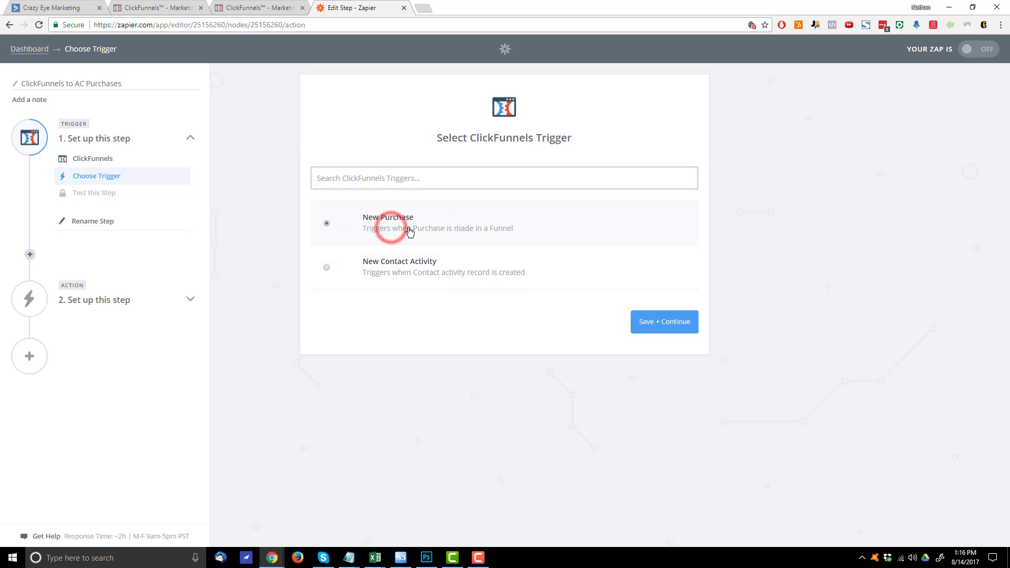
pyautogui.click(664, 322)
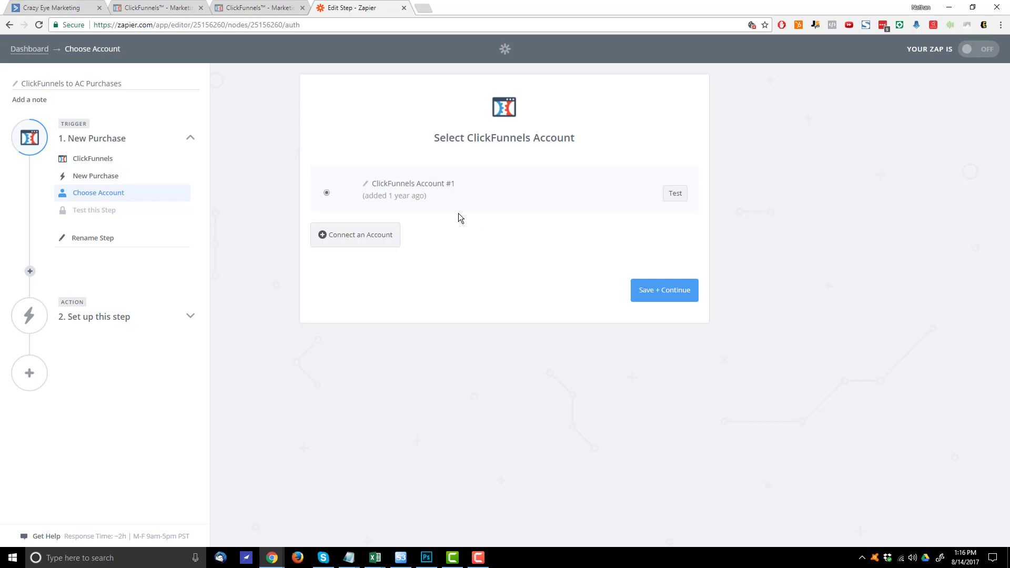
pyautogui.moveTo(503, 124)
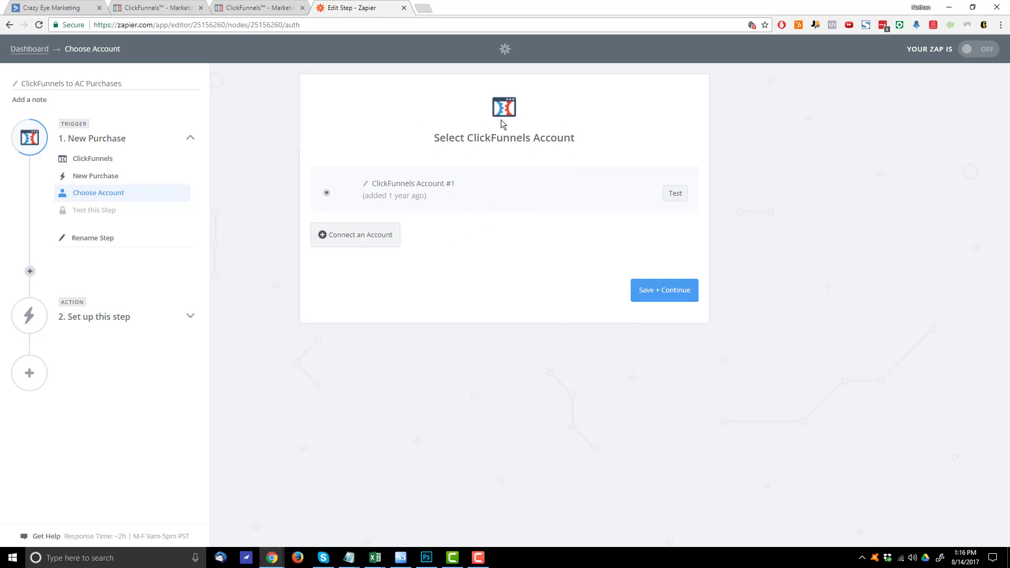
pyautogui.moveTo(517, 199)
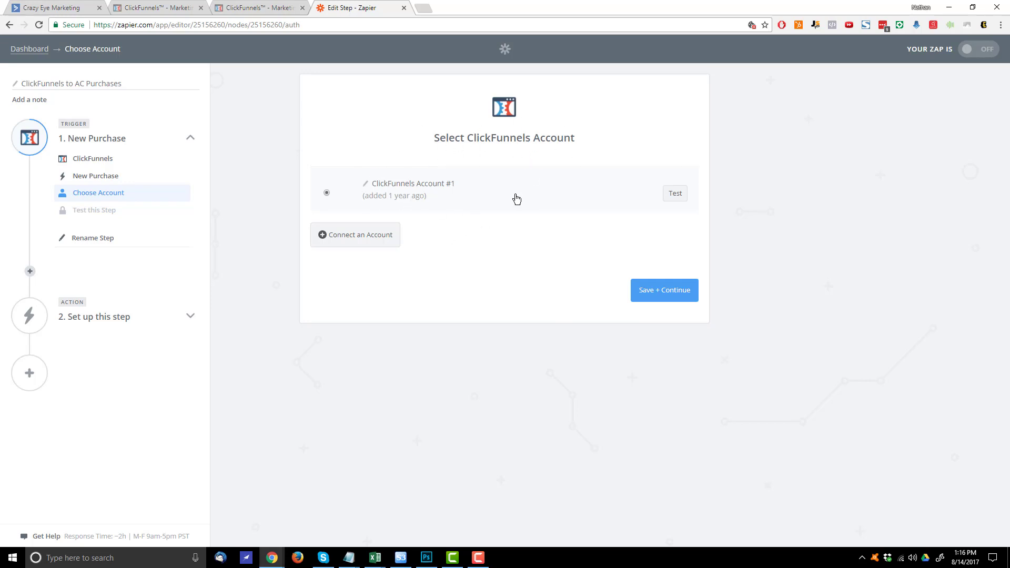
pyautogui.moveTo(430, 188)
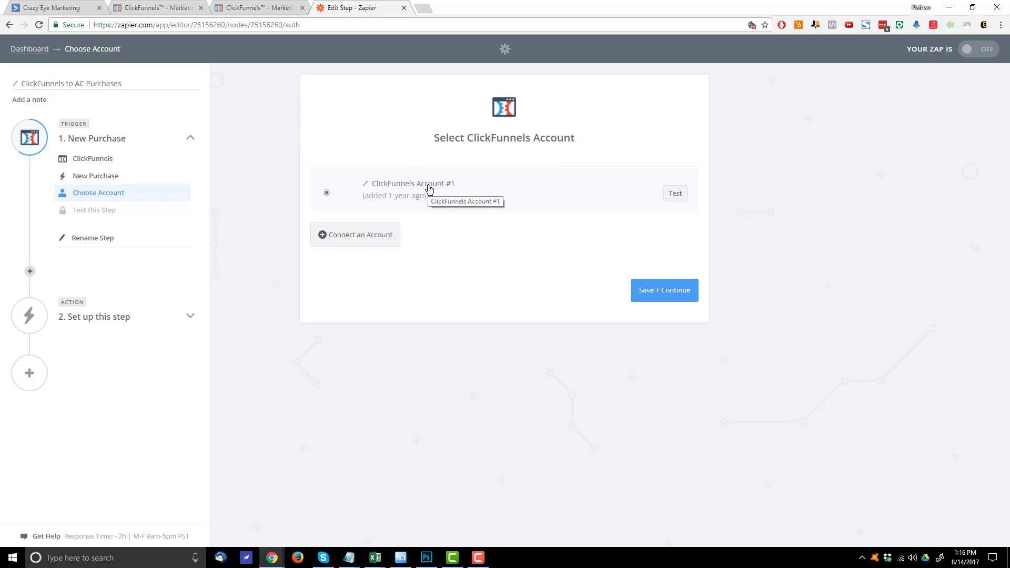
pyautogui.click(664, 290)
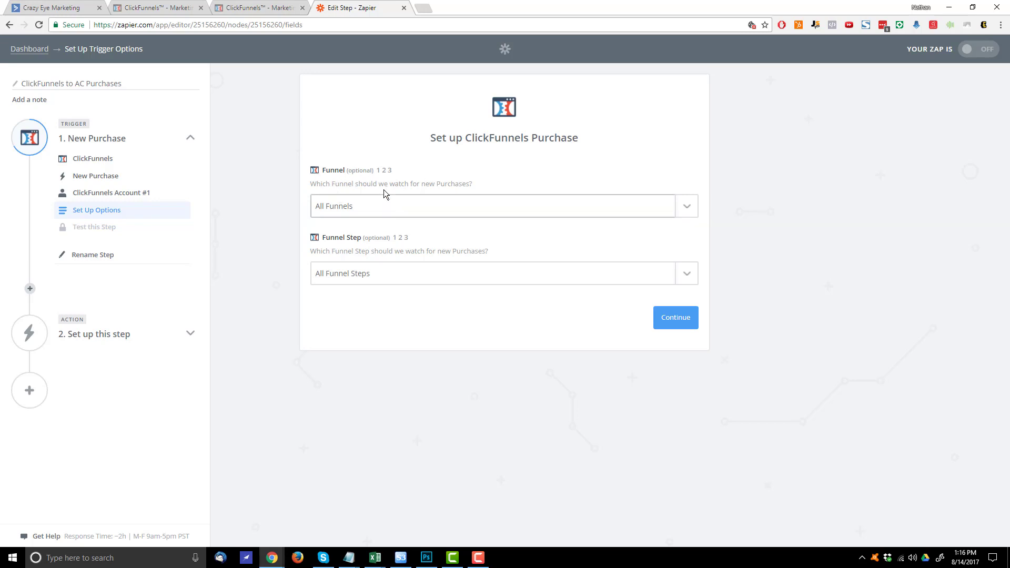
# - Point the trigger at the Copy of AliExpress Funnel, keeping All Funnel Steps
pyautogui.click(687, 206)
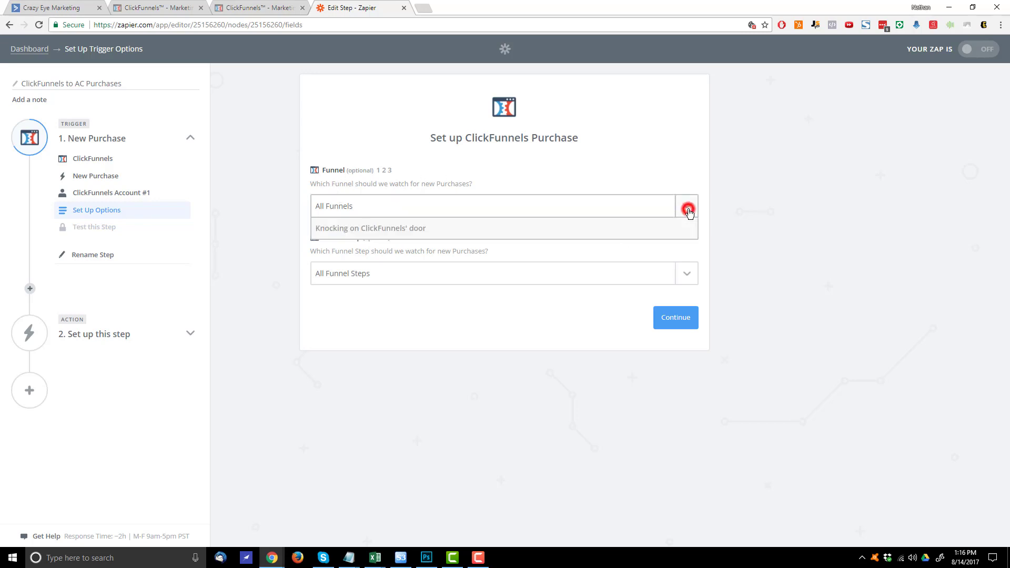
pyautogui.write('copy')
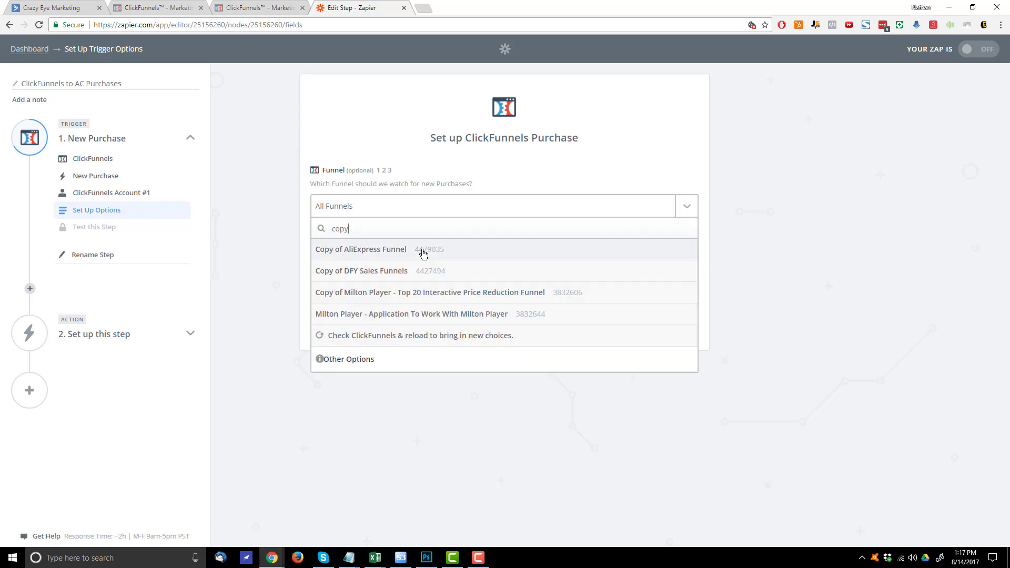
pyautogui.click(361, 249)
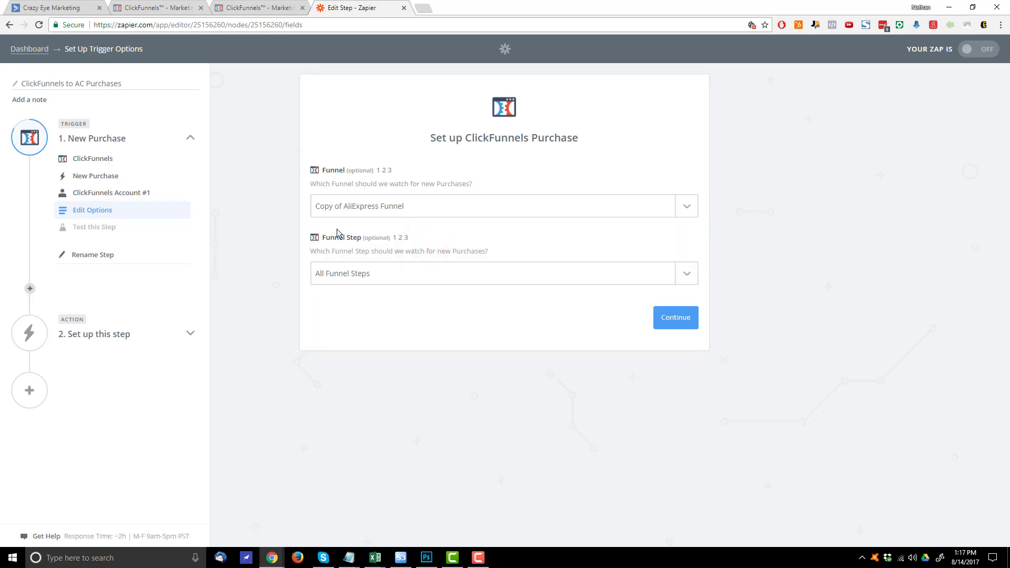
pyautogui.moveTo(328, 237); pyautogui.dragTo(402, 237)
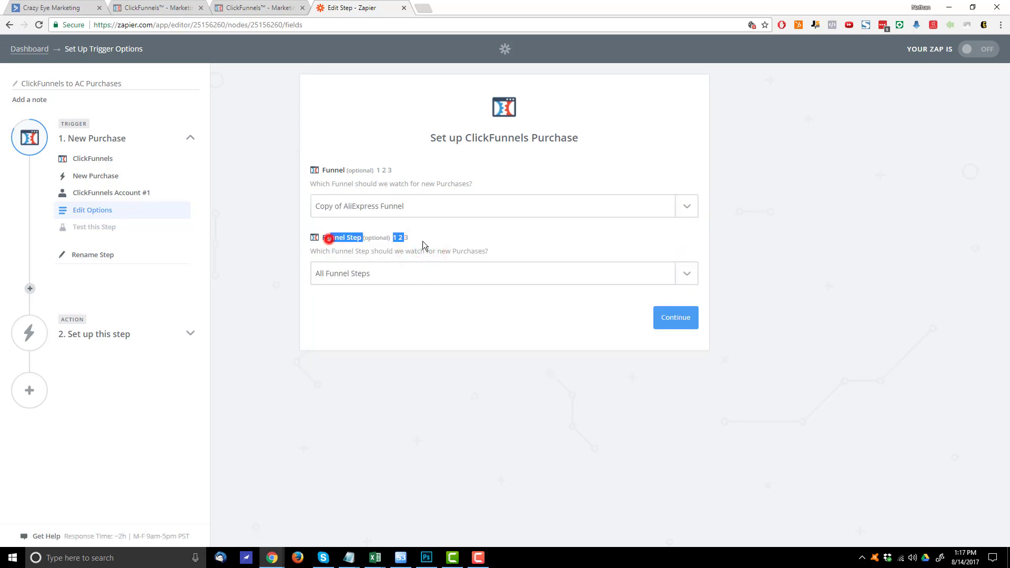
pyautogui.click(686, 273)
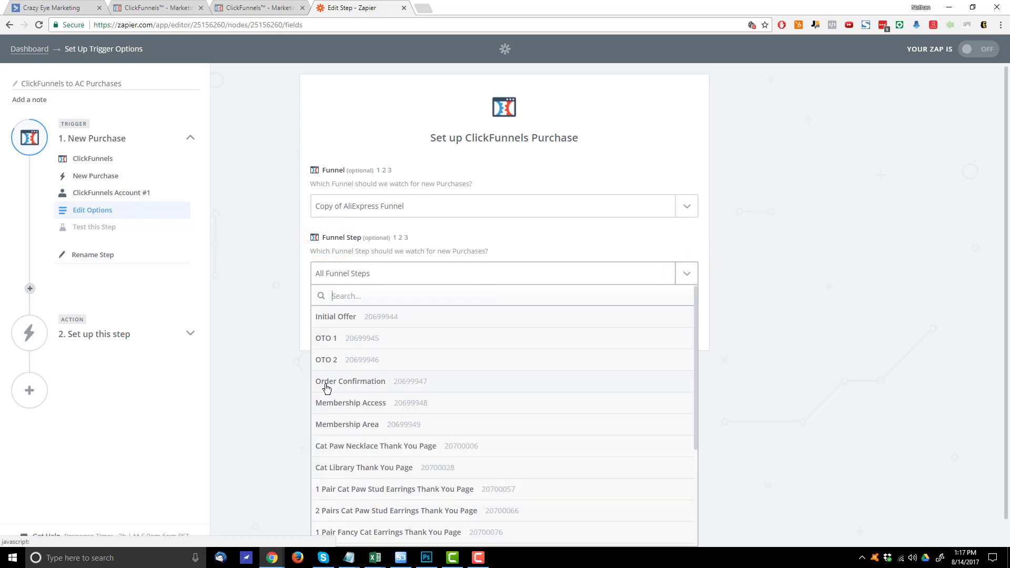
pyautogui.moveTo(360, 344)
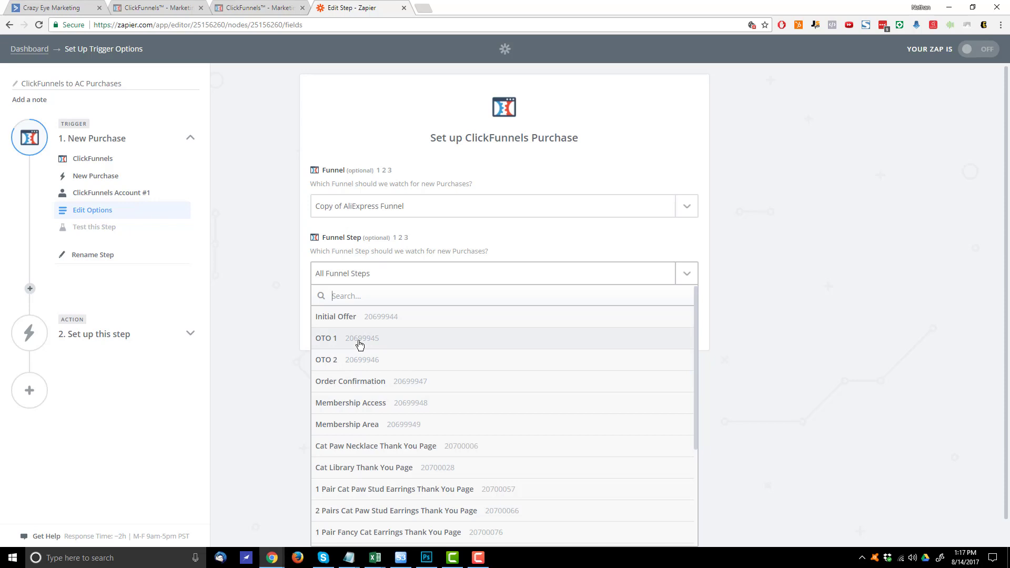
pyautogui.moveTo(425, 315)
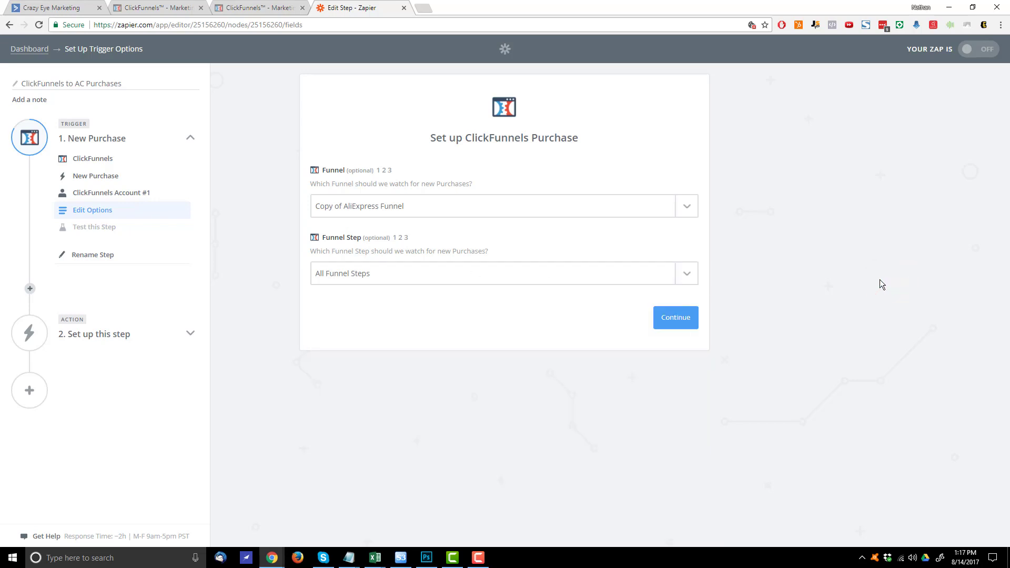
pyautogui.moveTo(869, 283)
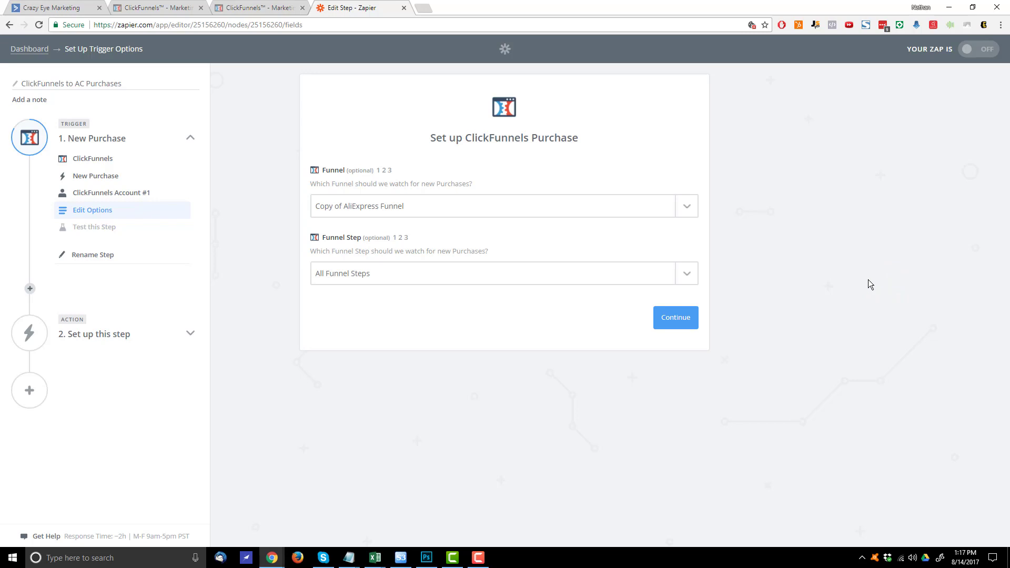
pyautogui.click(676, 318)
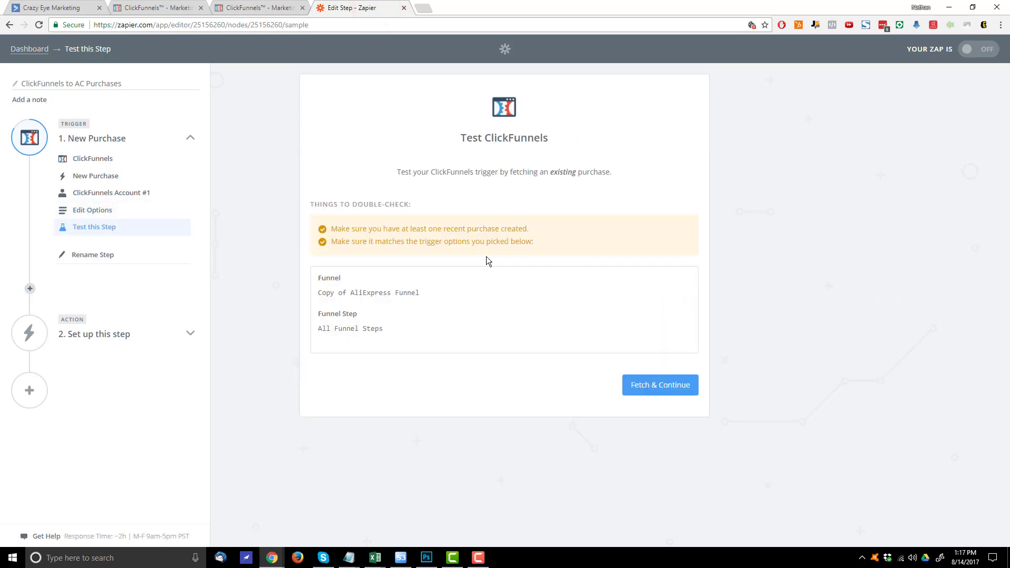
pyautogui.moveTo(227, 4)
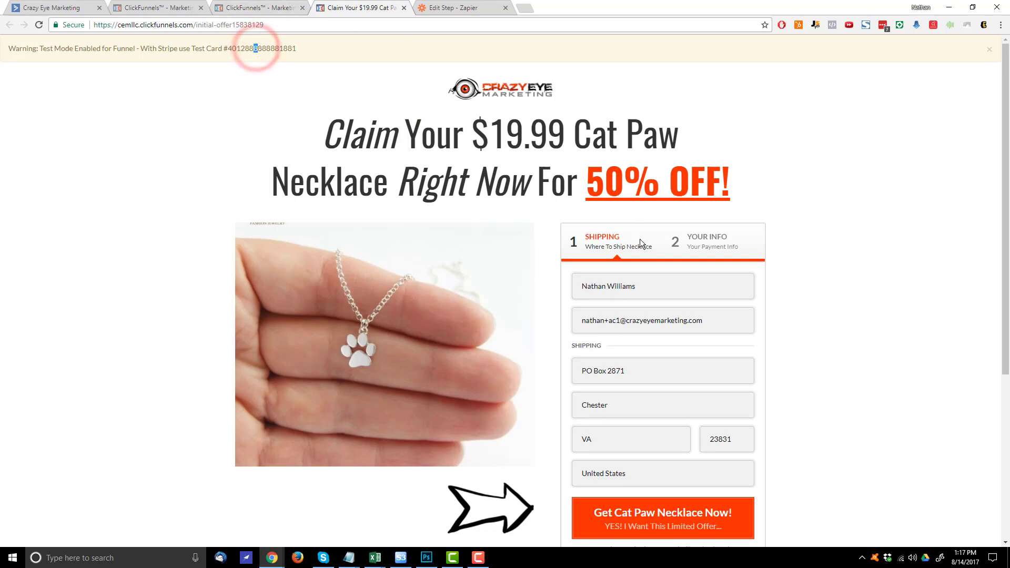
pyautogui.moveTo(727, 509)
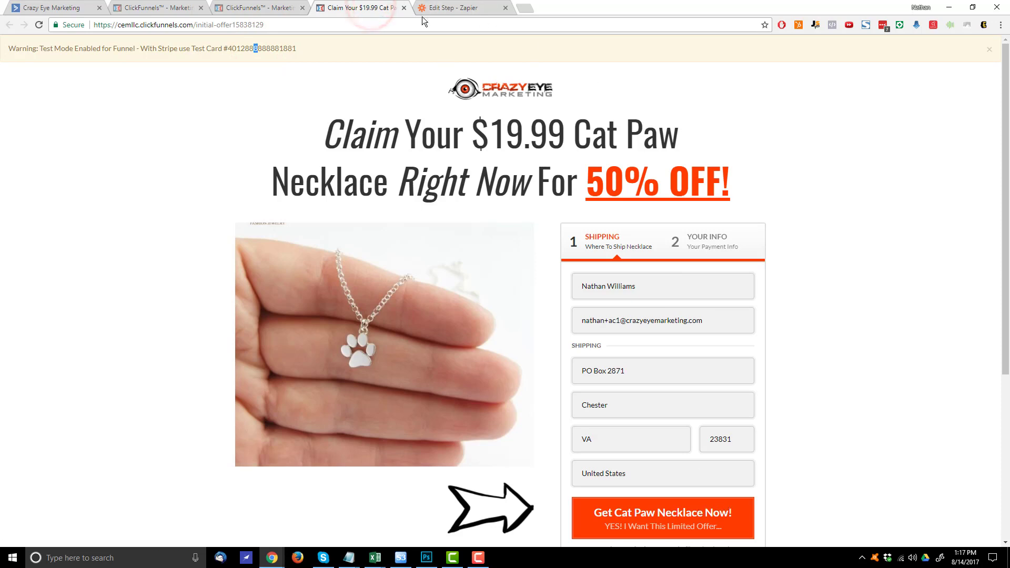
# - Return to the Zapier trigger test without submitting the Cat Paw Necklace order
pyautogui.click(458, 7)
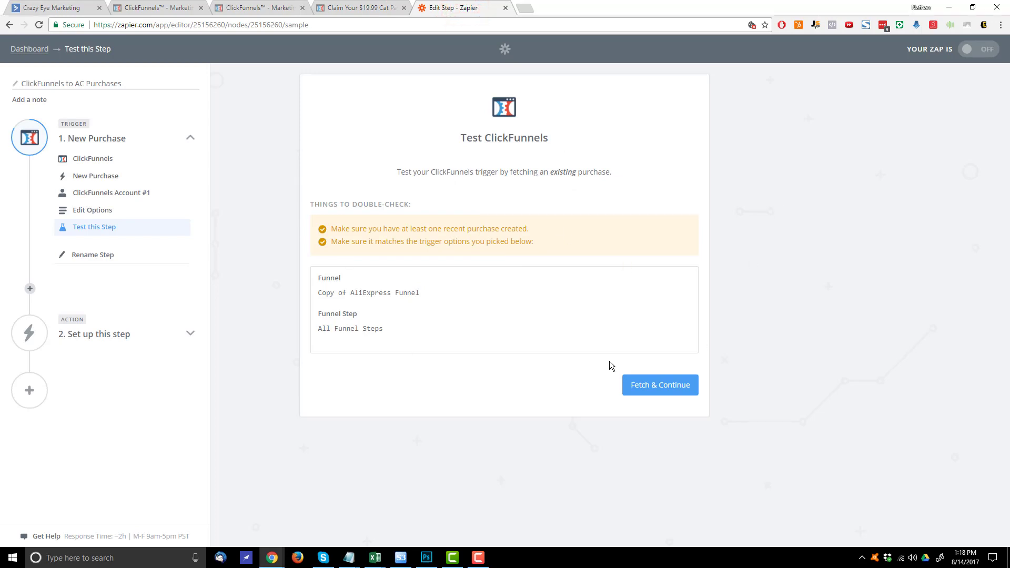
# - Fetch a sample ClickFunnels purchase, review its details, and continue to the action
pyautogui.click(661, 385)
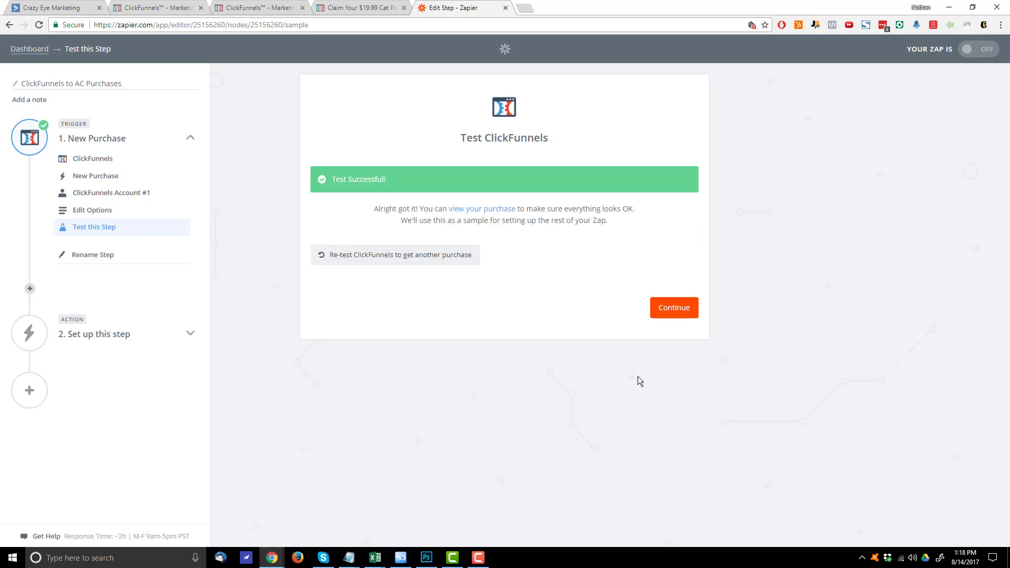
pyautogui.click(481, 208)
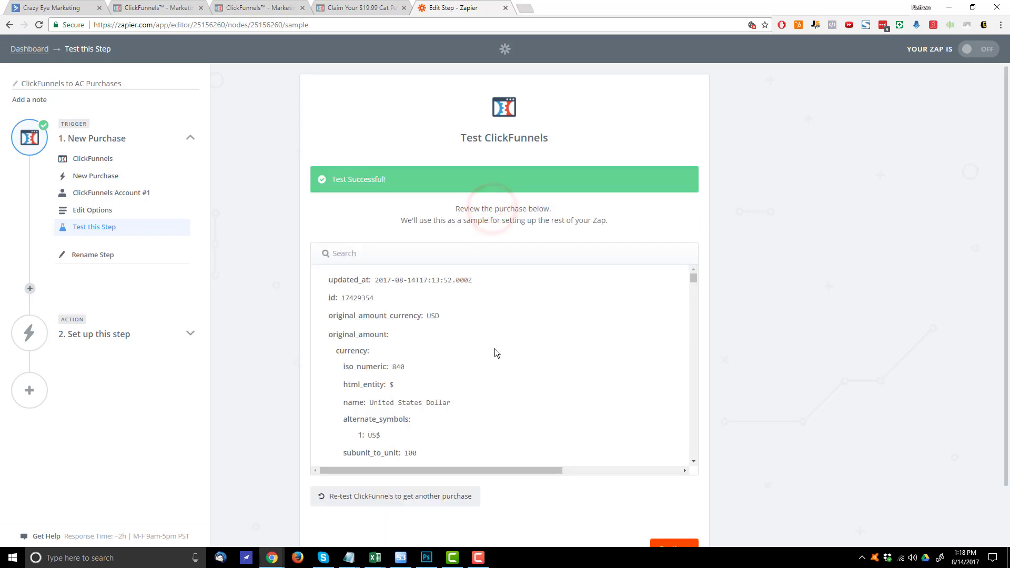
pyautogui.scroll(-3)
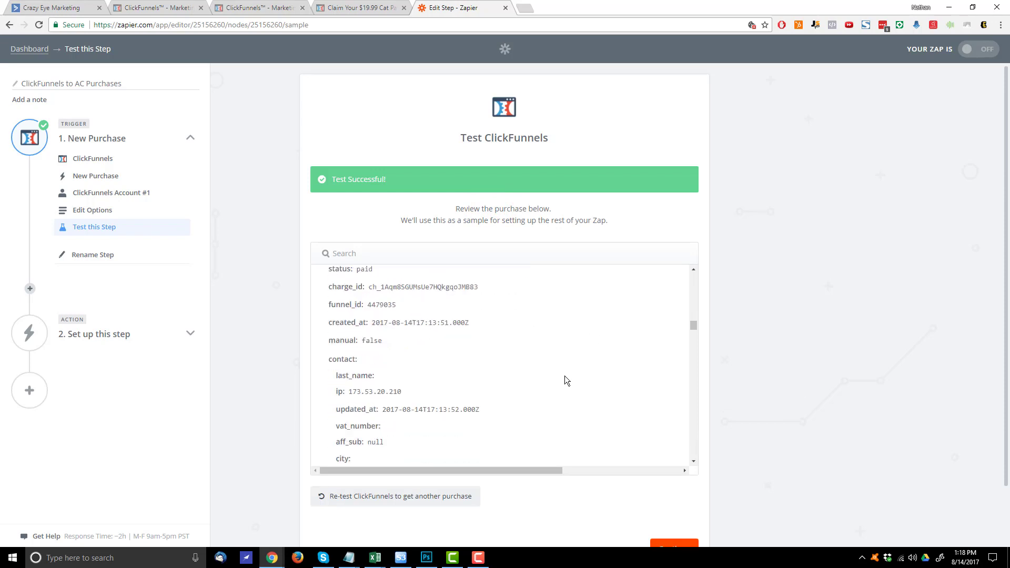
pyautogui.scroll(-3)
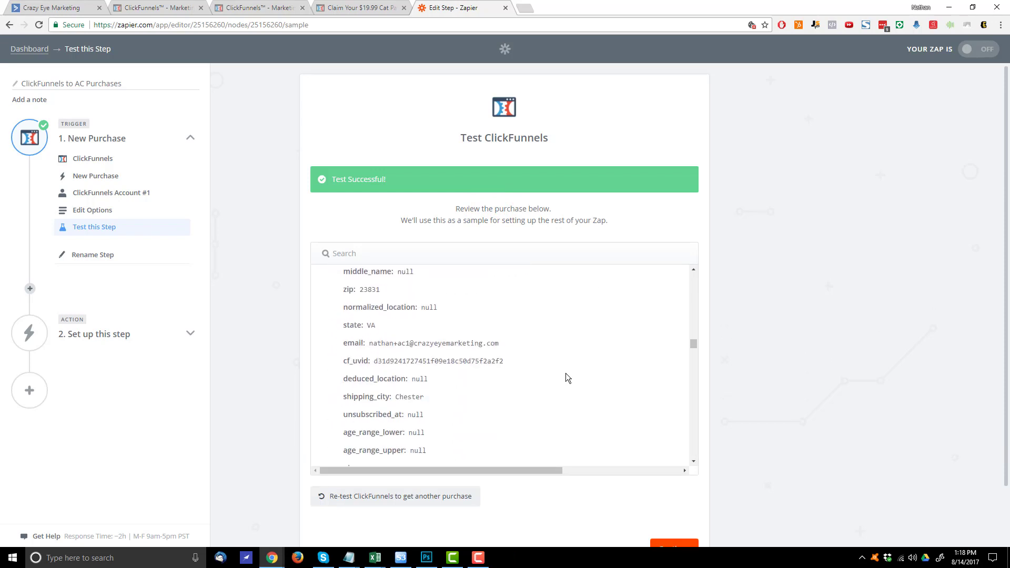
pyautogui.scroll(-3)
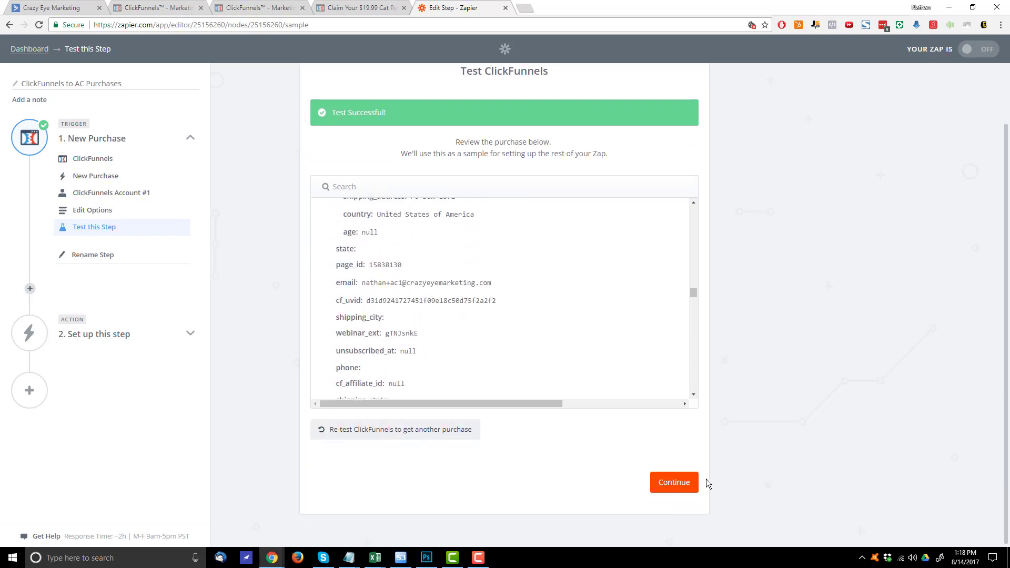
pyautogui.click(674, 482)
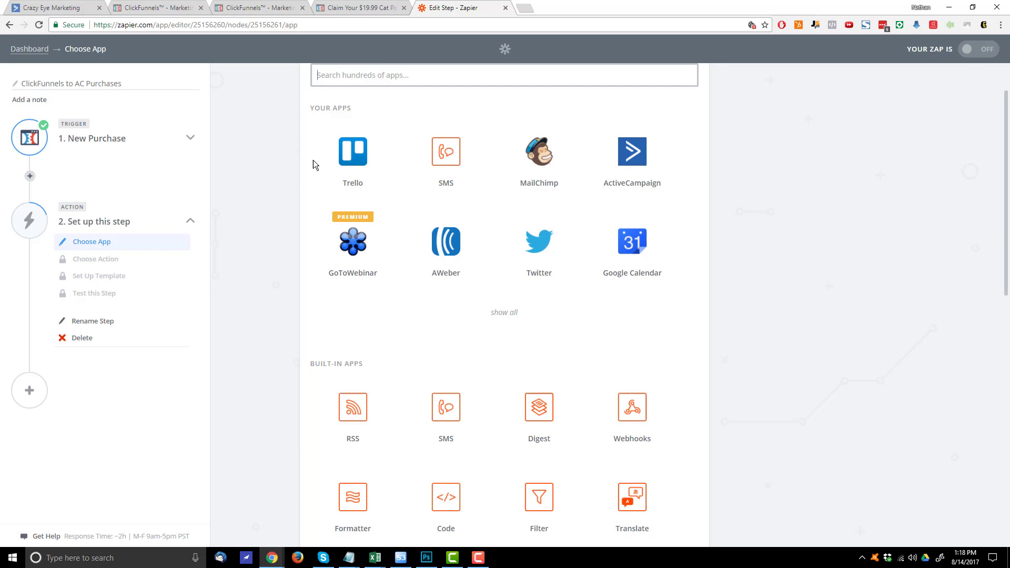
# - Make the action ActiveCampaign Create/Update Contact on the cem.activehosted.com account
pyautogui.click(631, 152)
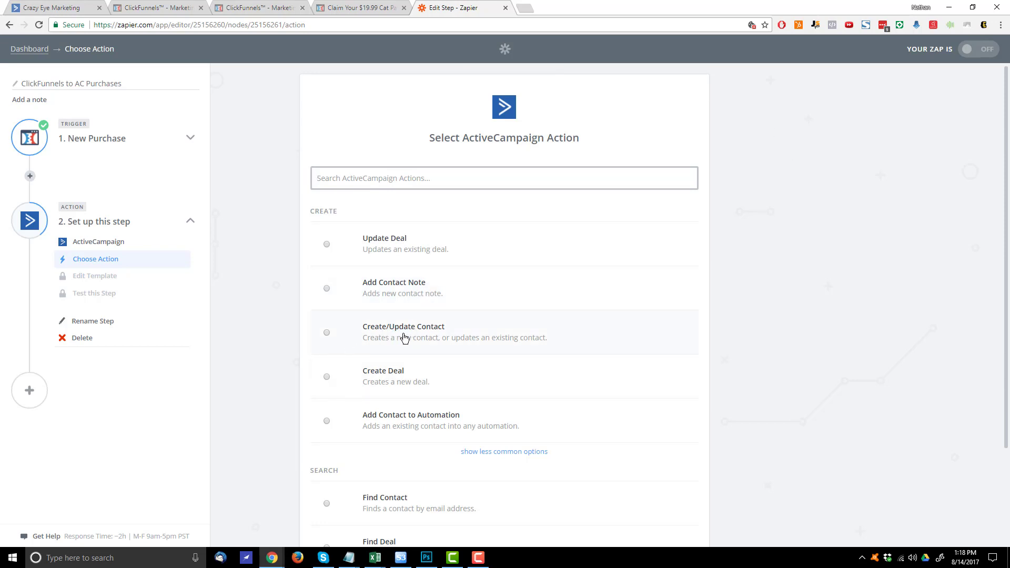
pyautogui.click(406, 333)
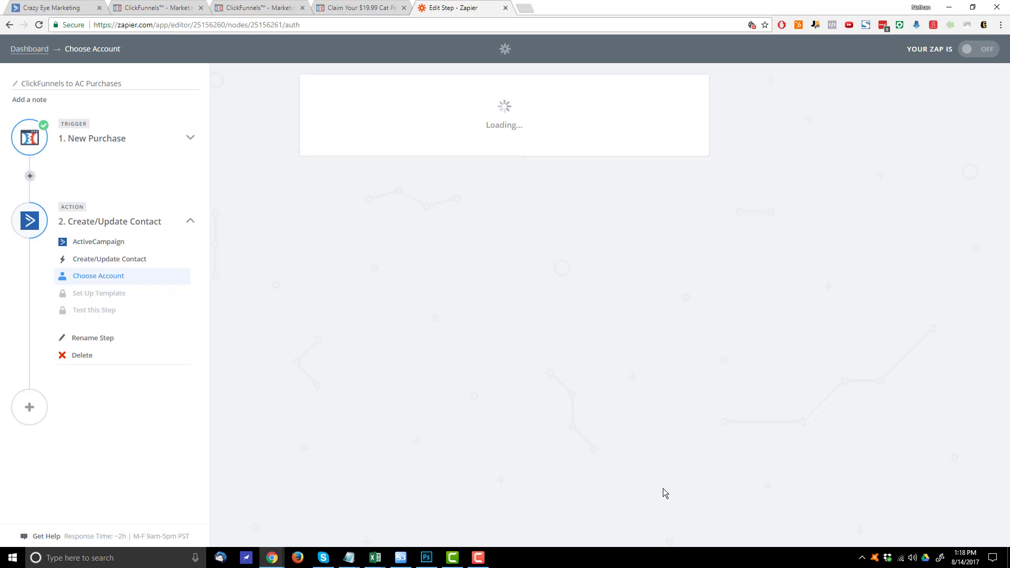
pyautogui.click(98, 276)
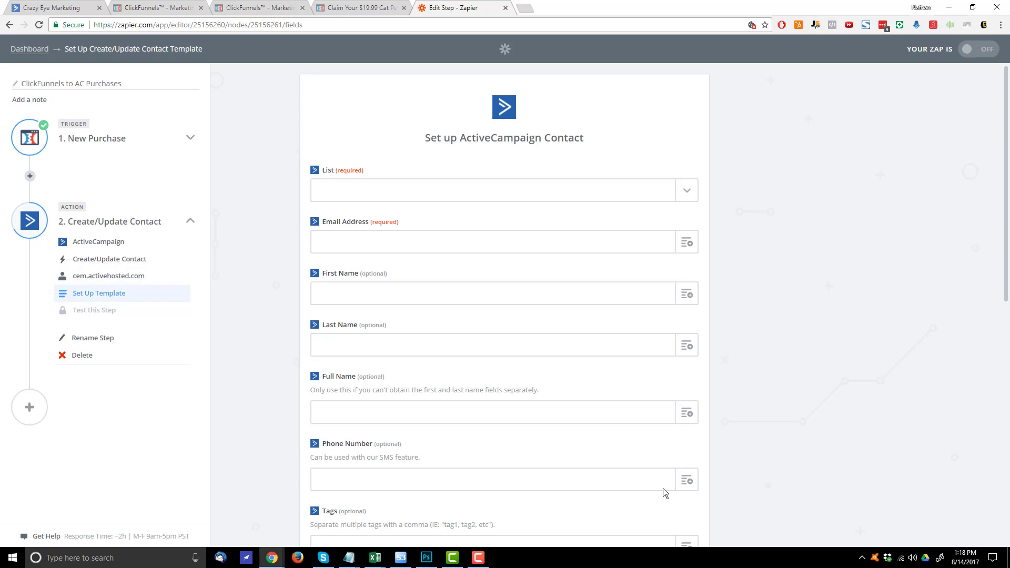
pyautogui.moveTo(346, 174)
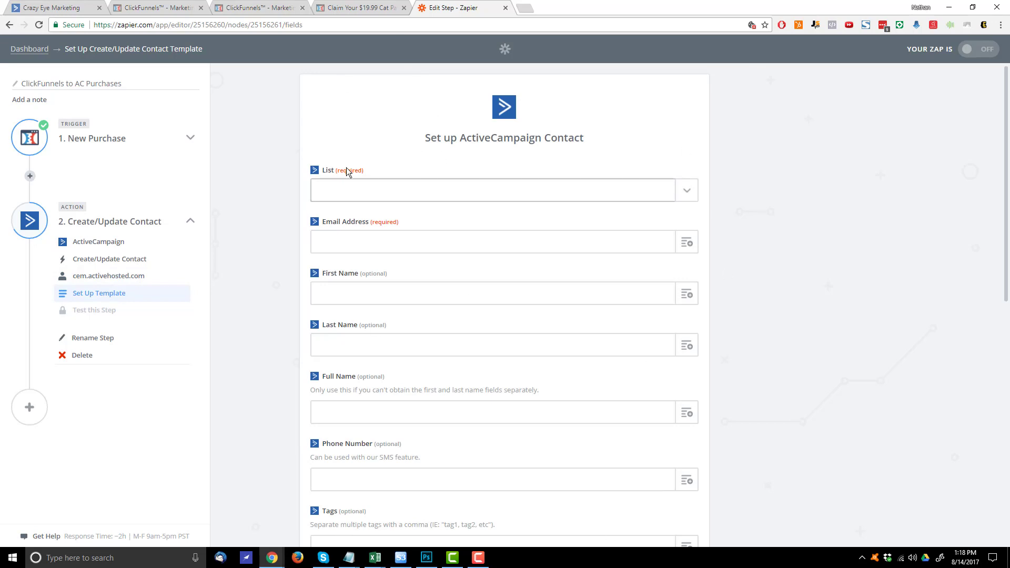
# - Add contacts to the Crazy Eye Marketing list and map the purchaser's email
pyautogui.click(494, 190)
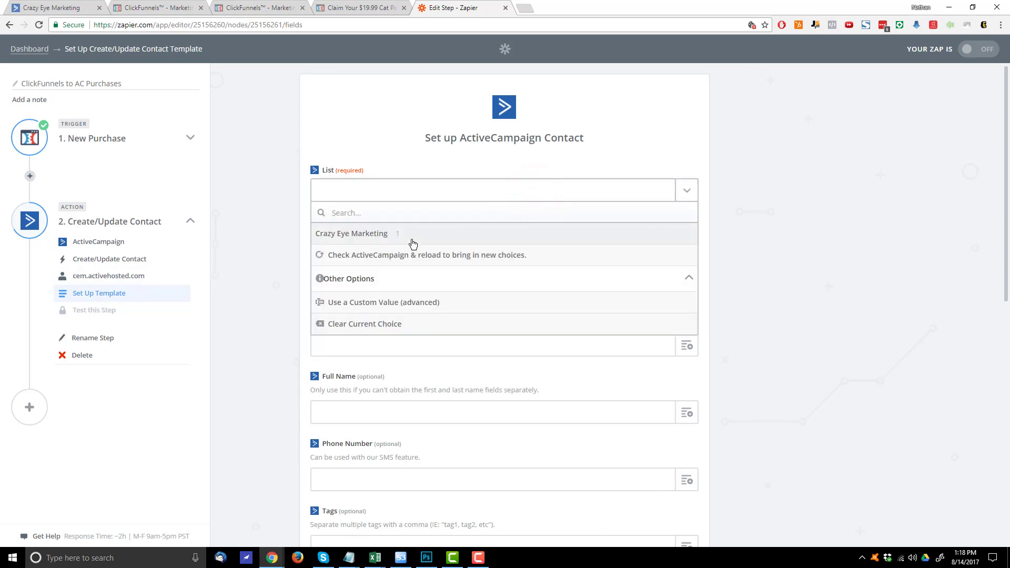
pyautogui.click(351, 234)
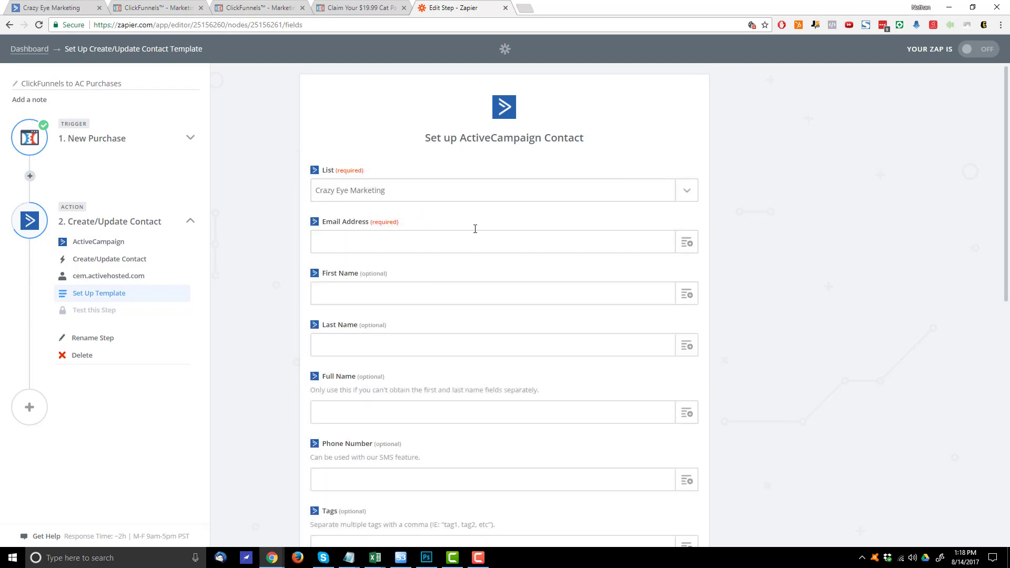
pyautogui.click(687, 242)
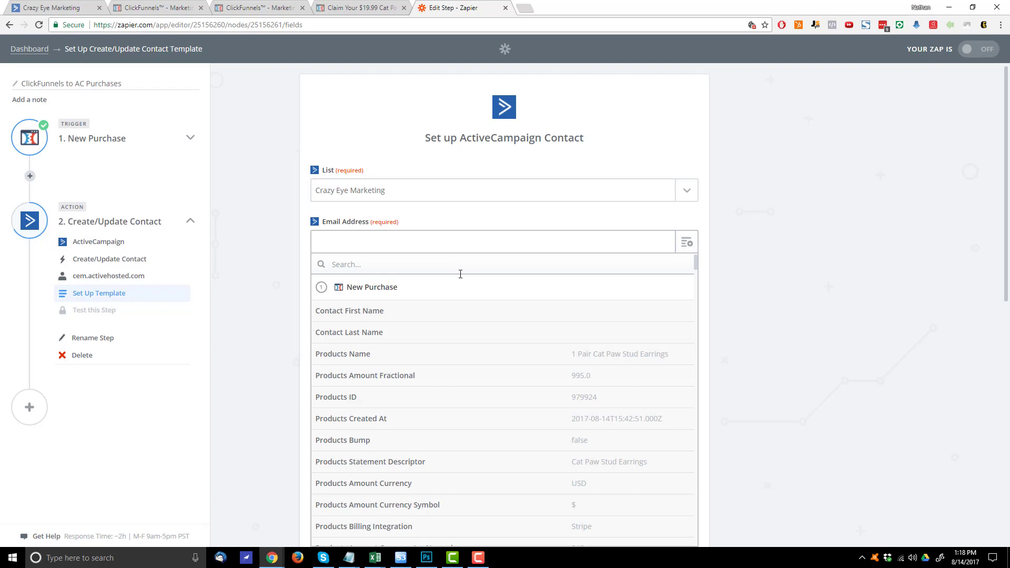
pyautogui.moveTo(459, 267)
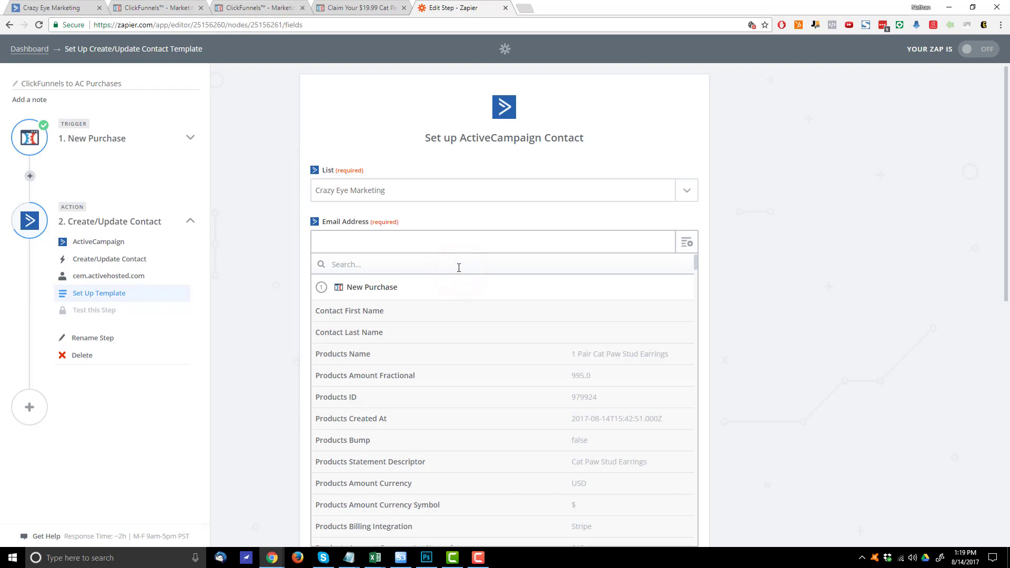
pyautogui.write('email')
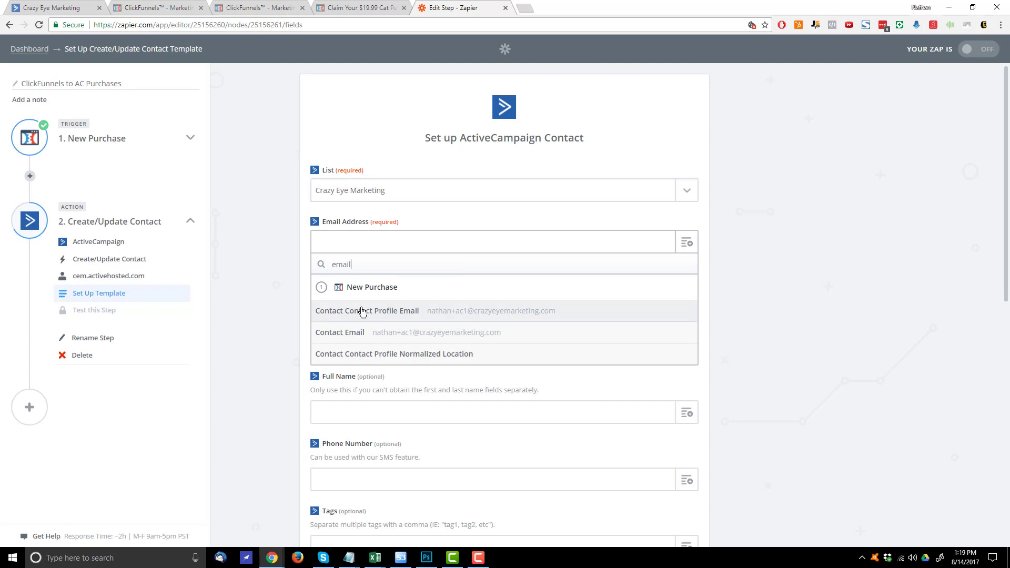
pyautogui.moveTo(365, 335)
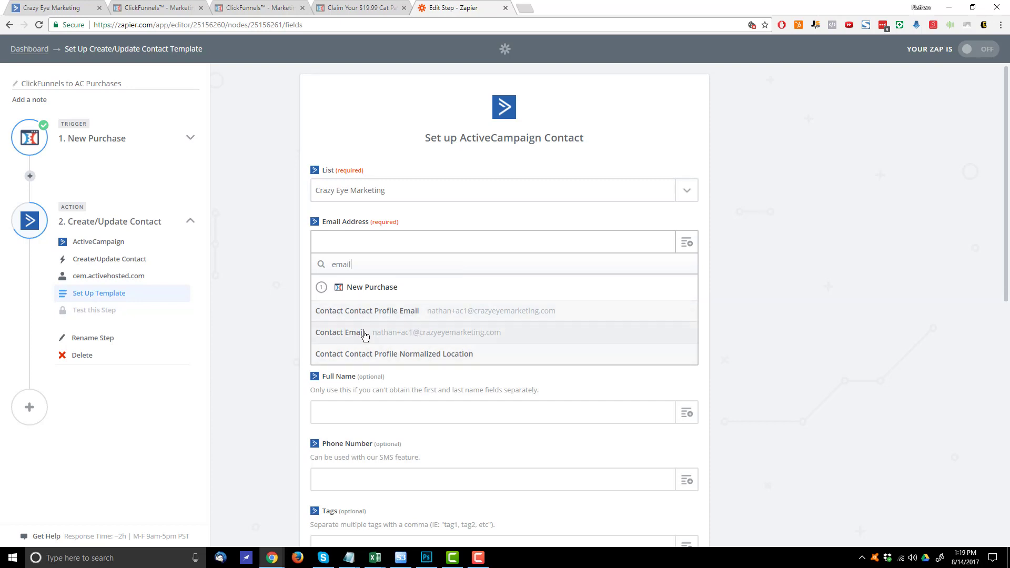
pyautogui.moveTo(378, 326)
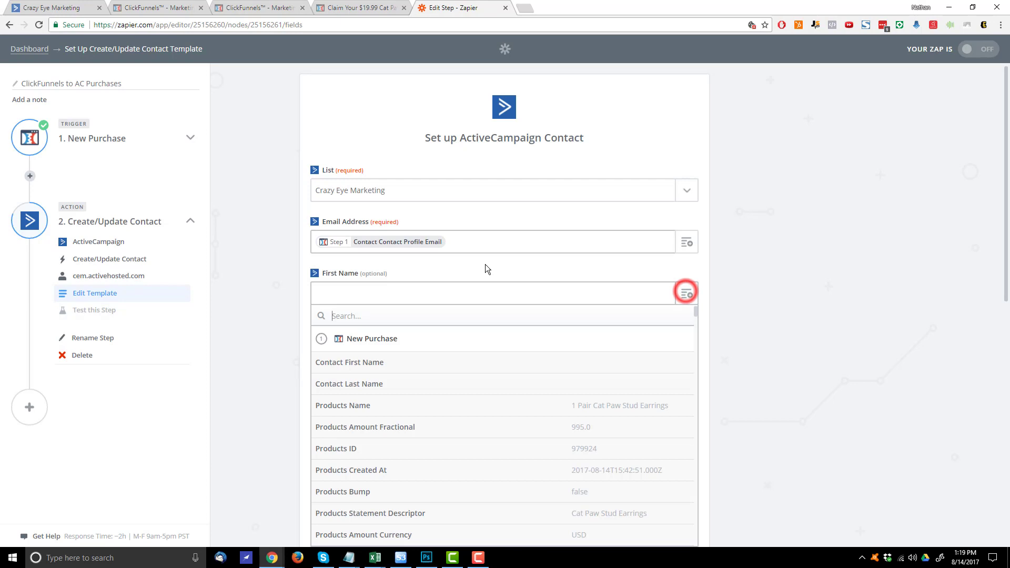
pyautogui.moveTo(458, 311)
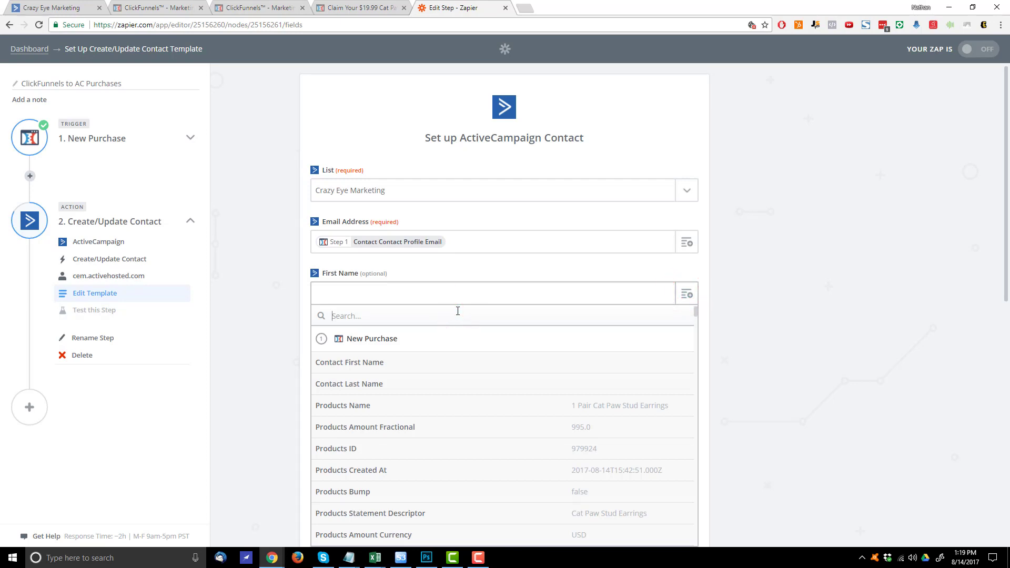
# - Map the purchaser's first name, last name and phone into the contact fields
pyautogui.write('first')
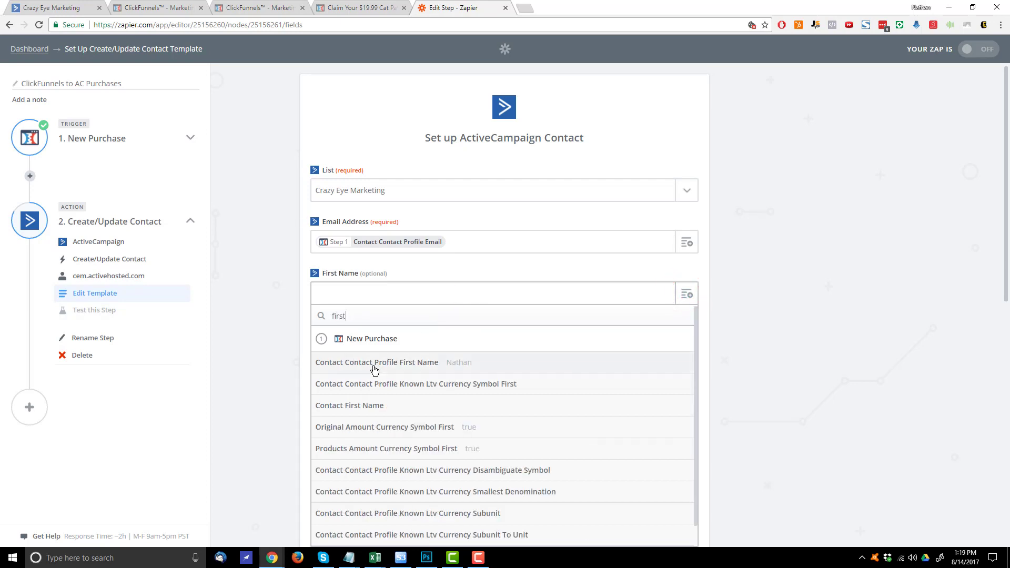
pyautogui.click(376, 362)
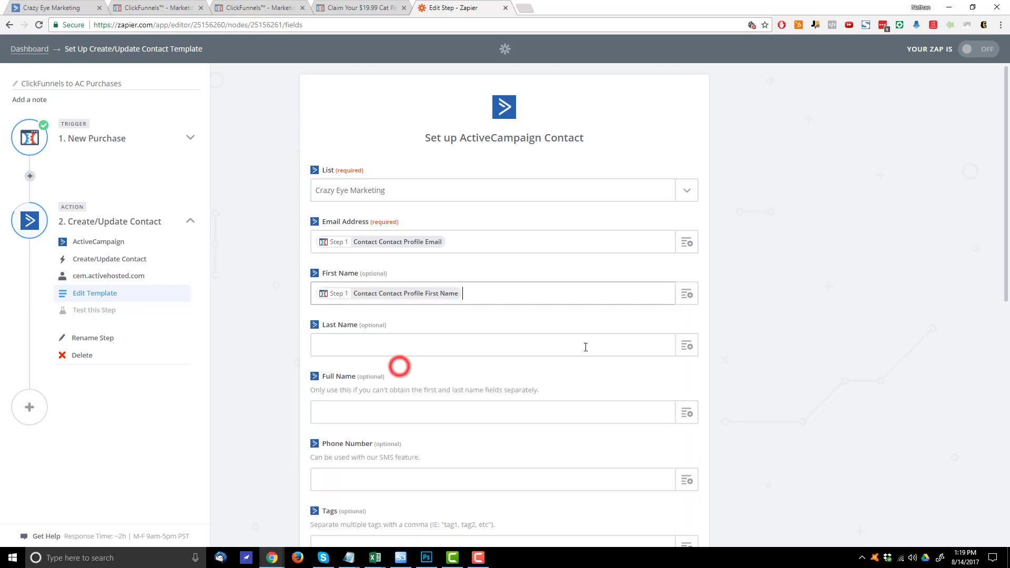
pyautogui.click(489, 344)
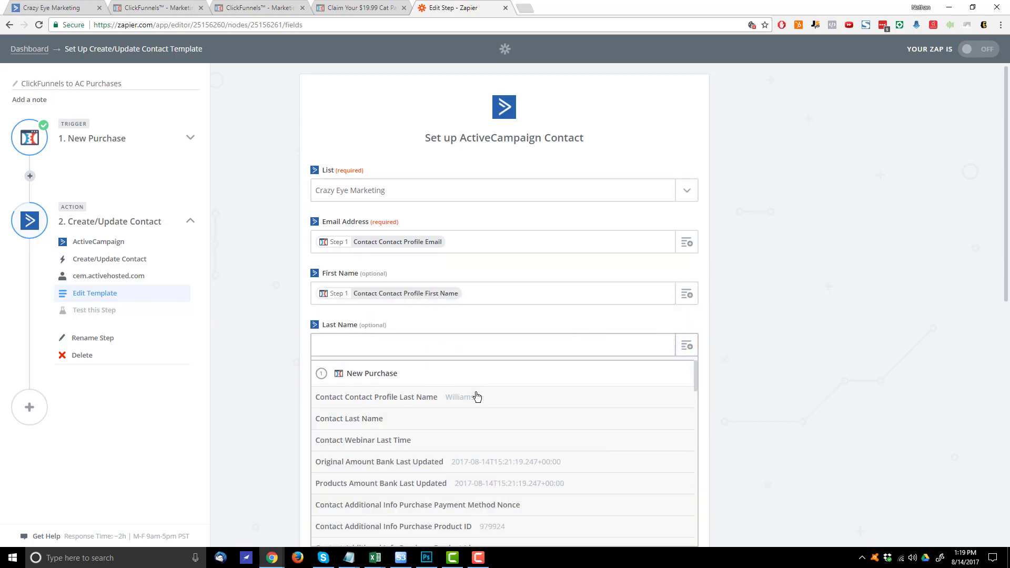
pyautogui.click(375, 396)
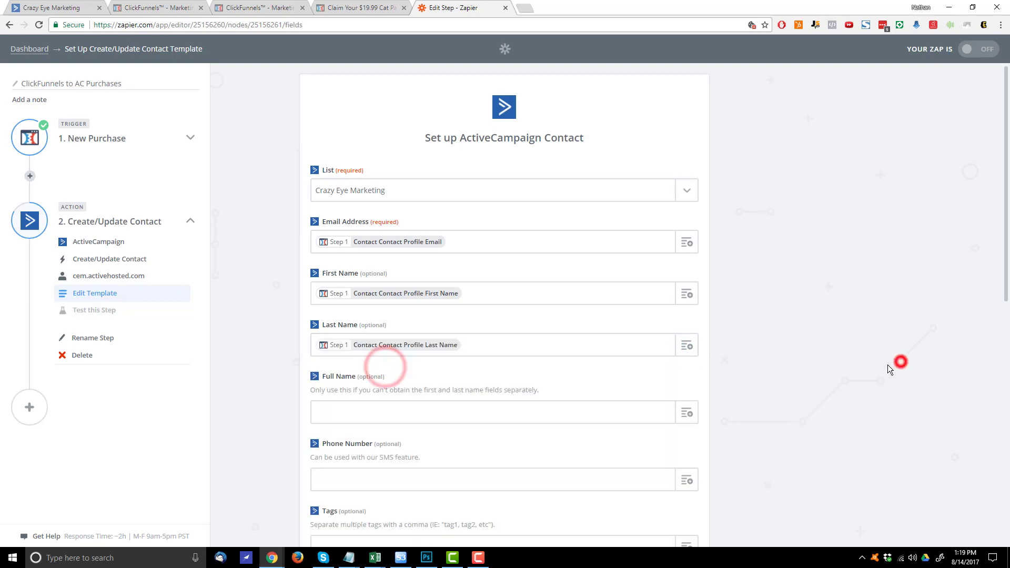
pyautogui.click(684, 268)
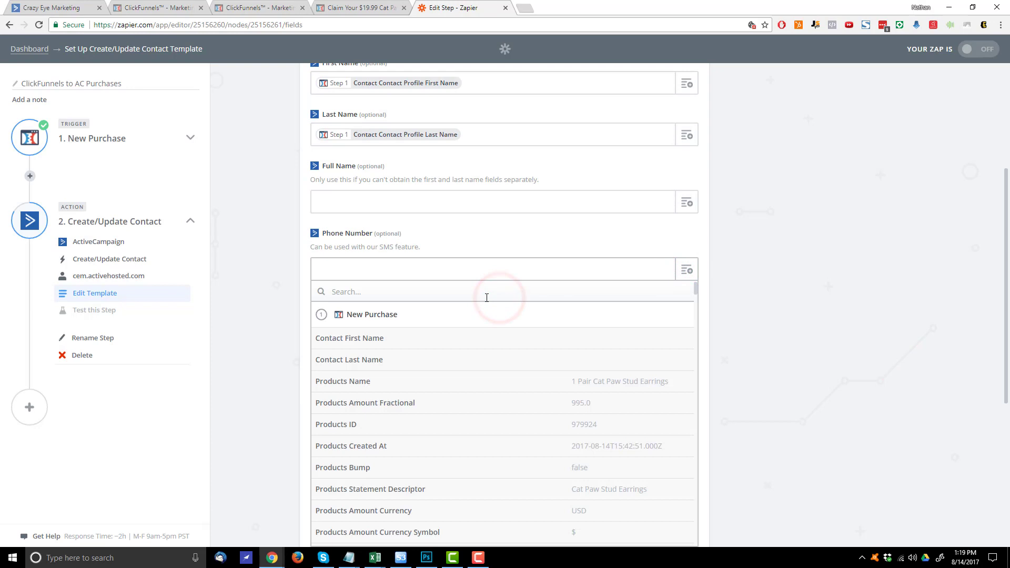
pyautogui.write('phone')
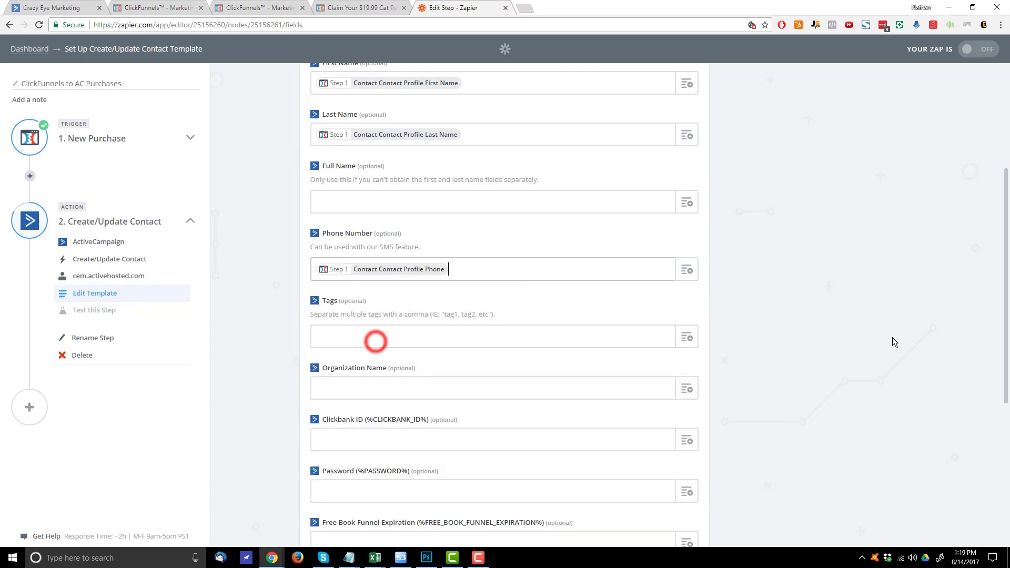
# - Review the remaining template fields and browse the Step 1 purchase data
pyautogui.scroll(-3)
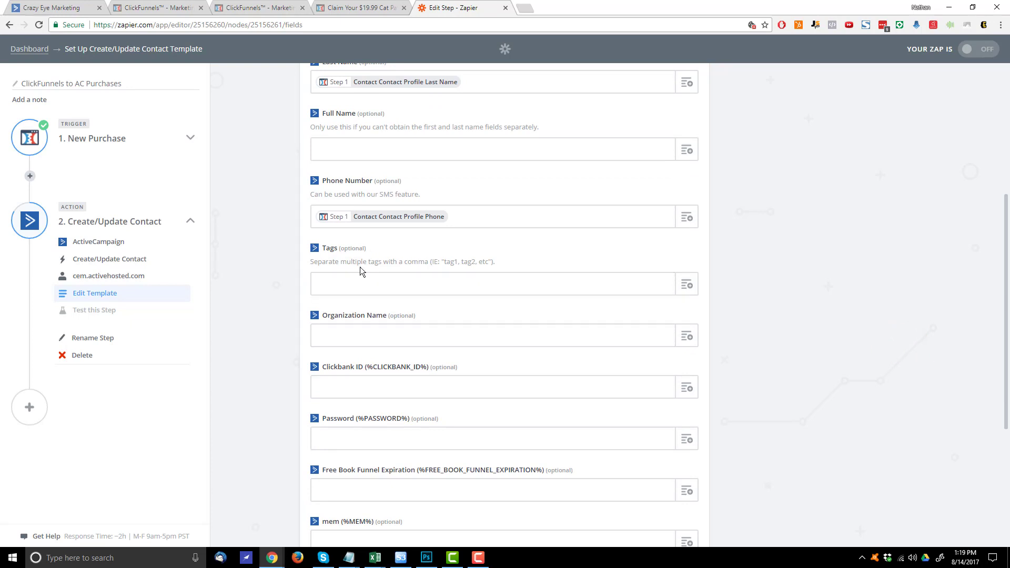
pyautogui.scroll(-3)
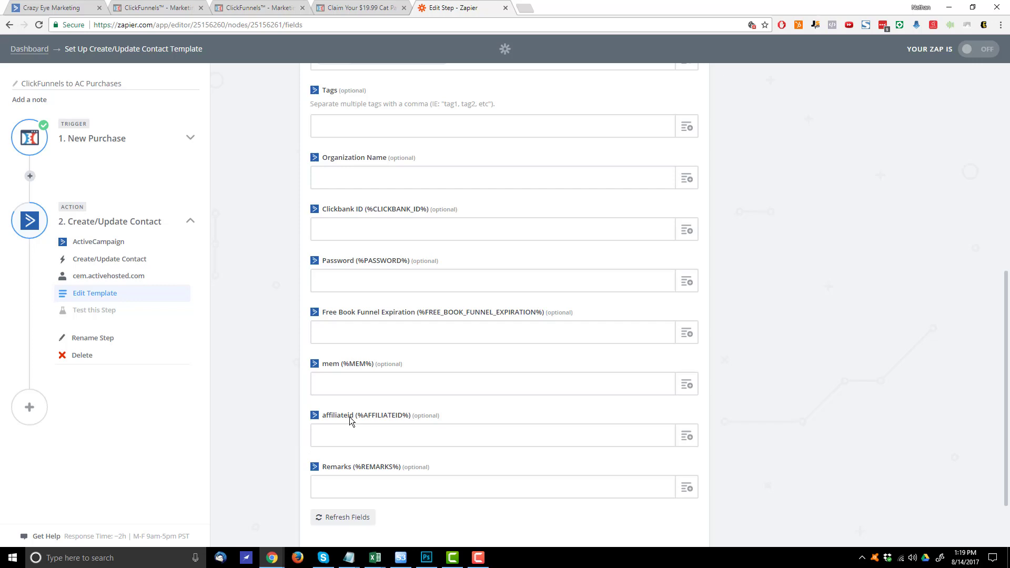
pyautogui.moveTo(329, 417)
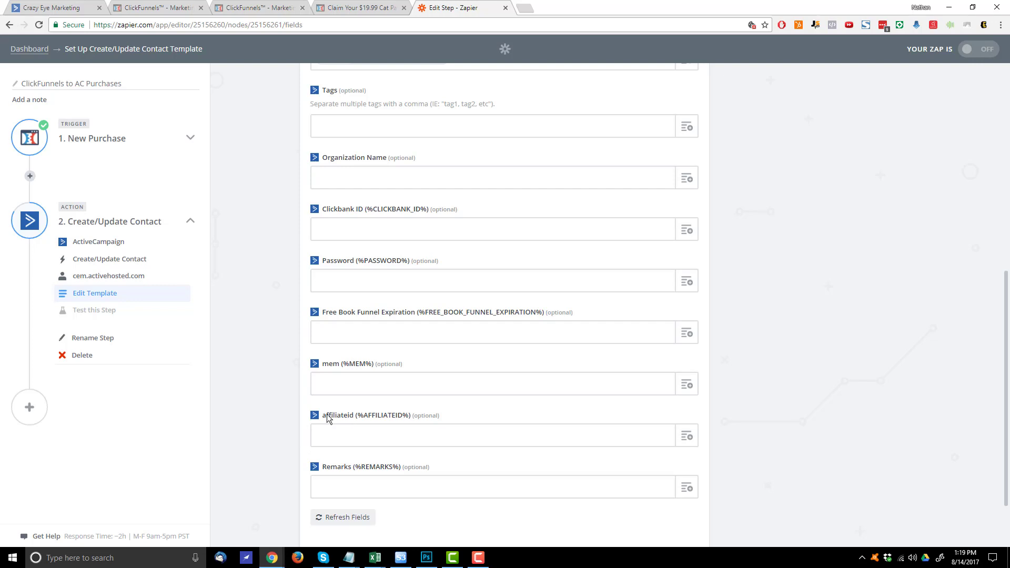
pyautogui.click(687, 229)
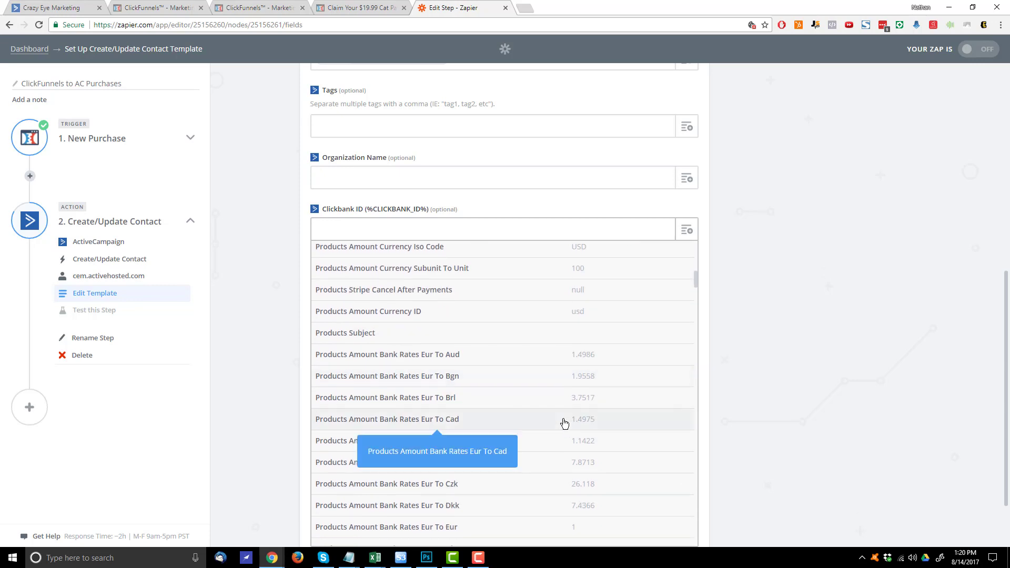
pyautogui.scroll(-3)
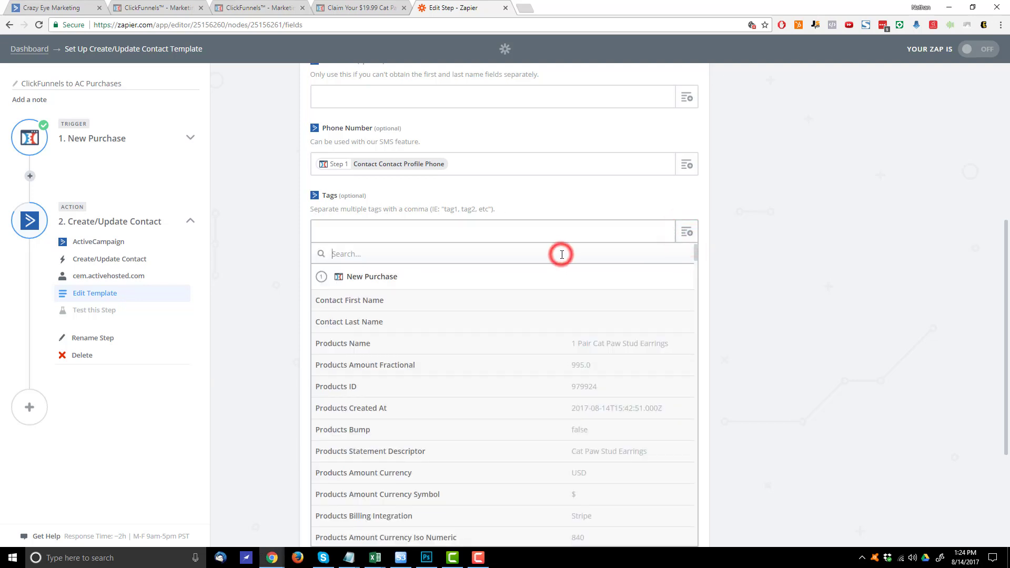
# - Map Tags to the purchase's Products Statement Descriptor
pyautogui.write('desc')
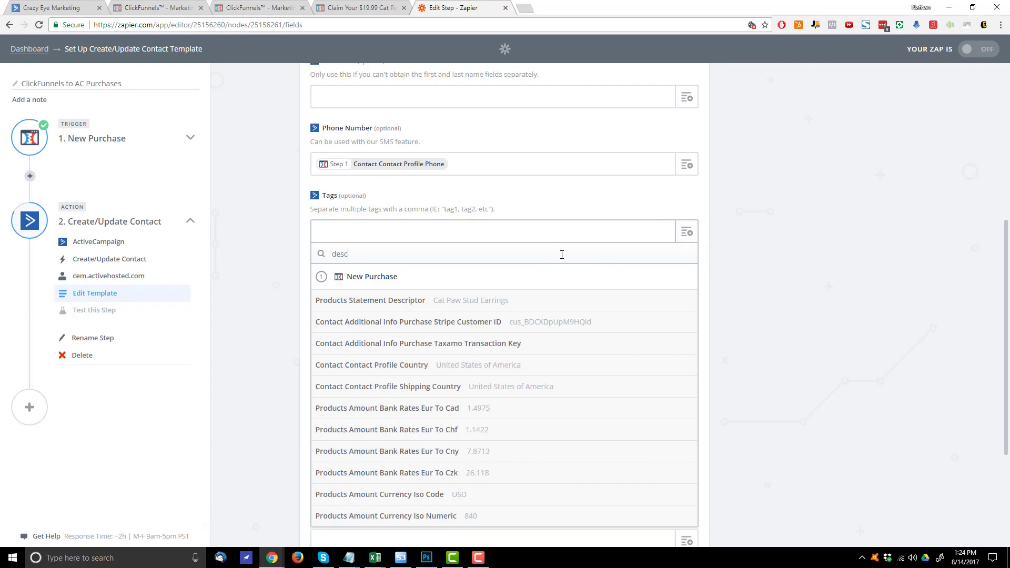
pyautogui.moveTo(450, 308)
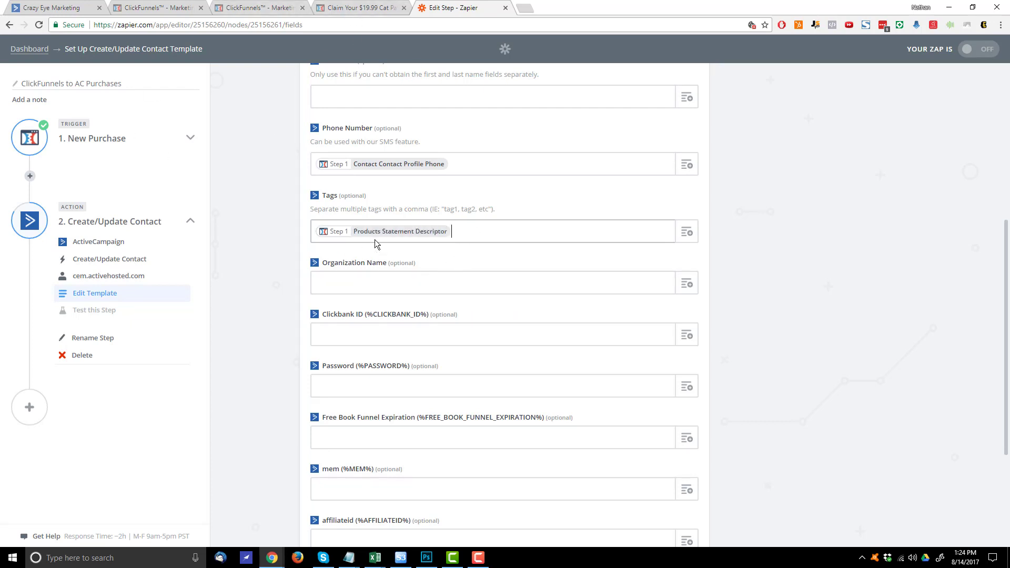
pyautogui.click(255, 9)
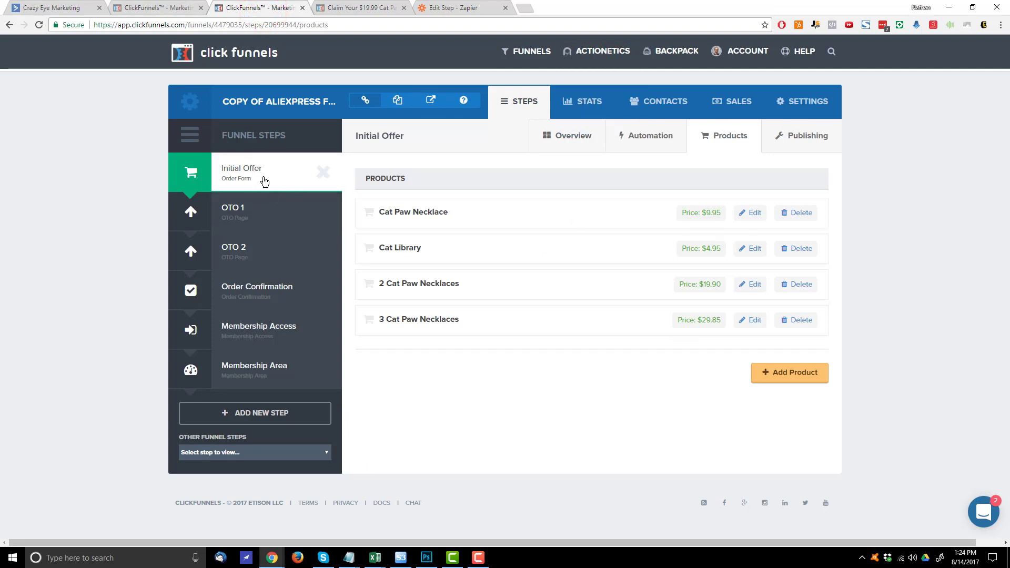
pyautogui.moveTo(755, 212)
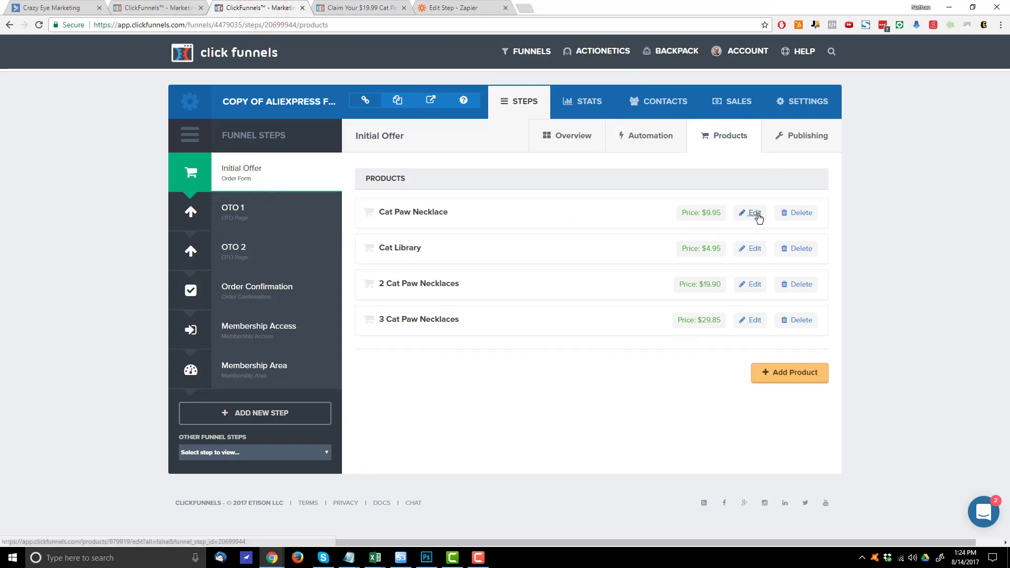
# - Check the Cat Paw Necklace and Cat Library product descriptions under Initial Offer
pyautogui.click(750, 212)
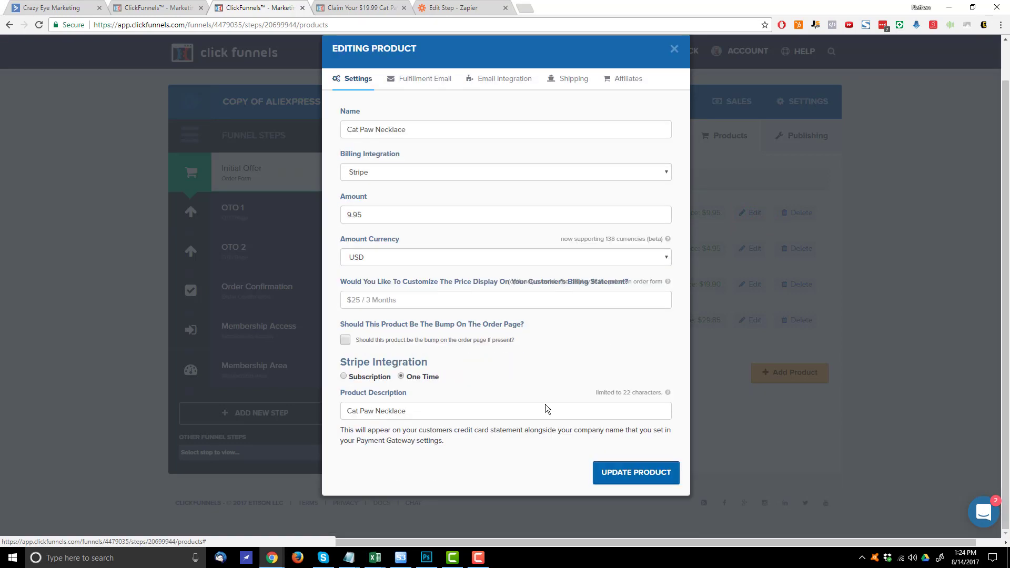
pyautogui.doubleClick(376, 411)
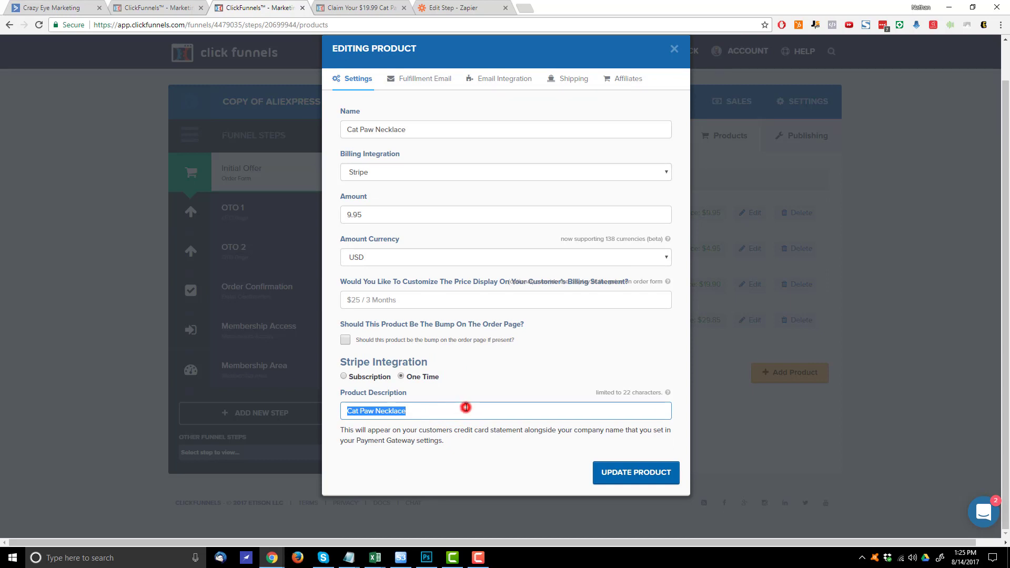
pyautogui.click(408, 411)
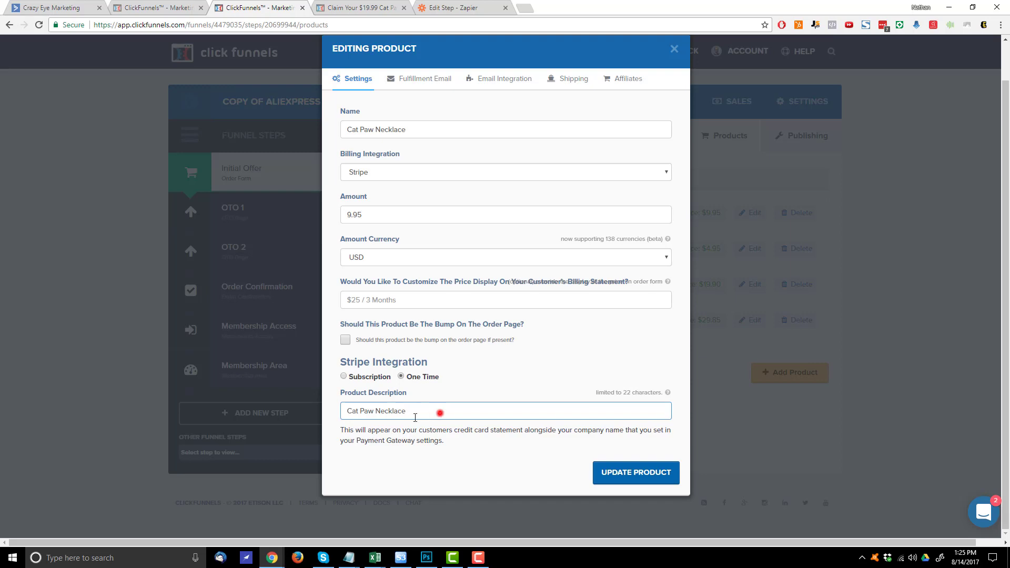
pyautogui.tripleClick(376, 411)
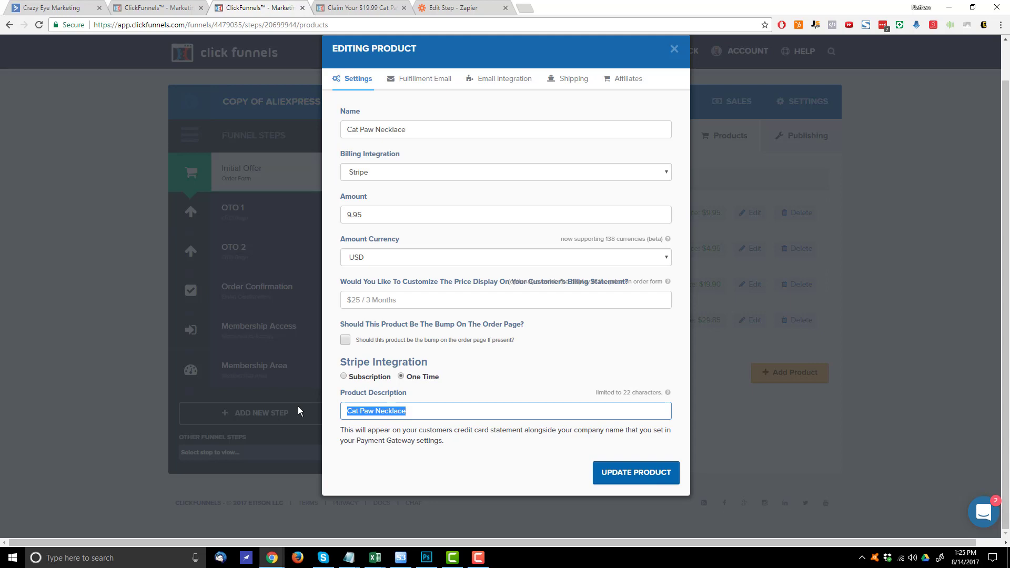
pyautogui.click(424, 411)
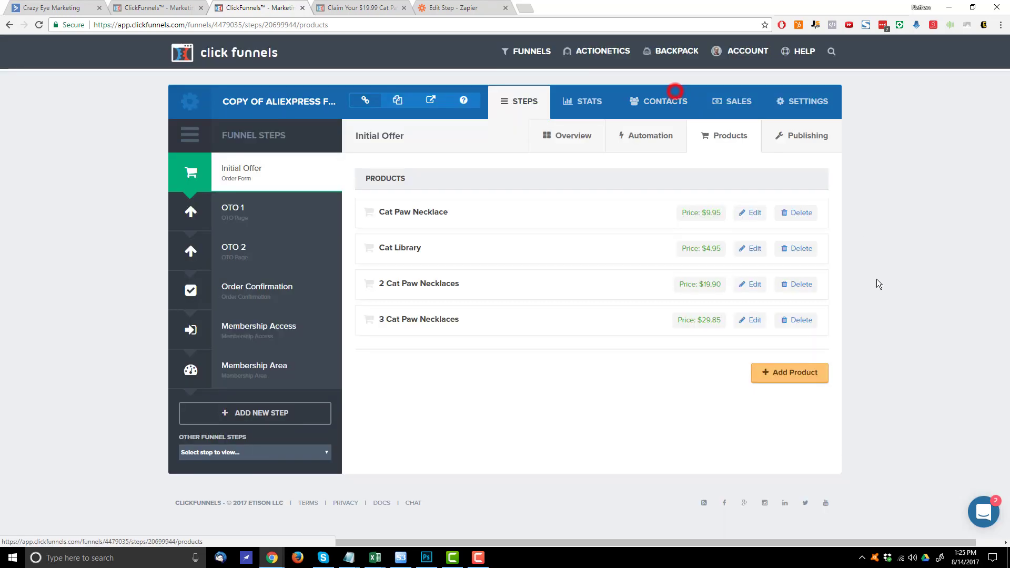
pyautogui.click(750, 248)
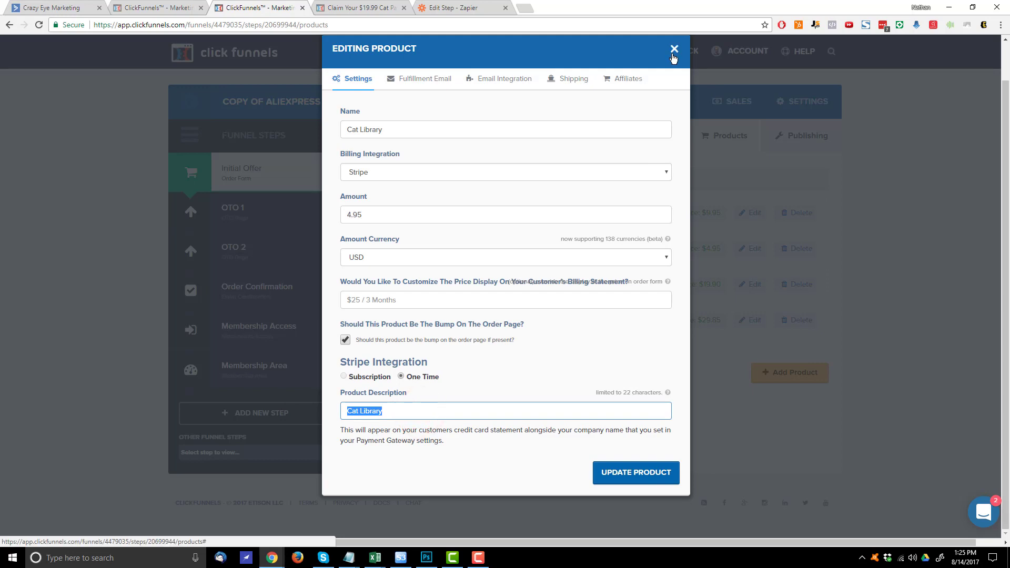
pyautogui.click(672, 48)
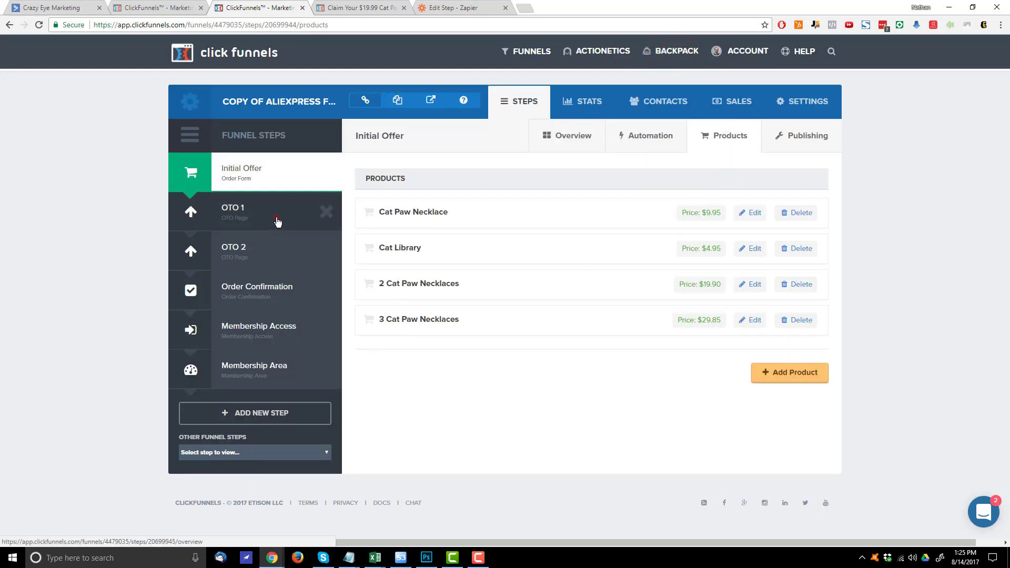
# - Open the OTO 1 products and inspect the 1 Pair Cat Paw Stud Earrings
pyautogui.click(244, 211)
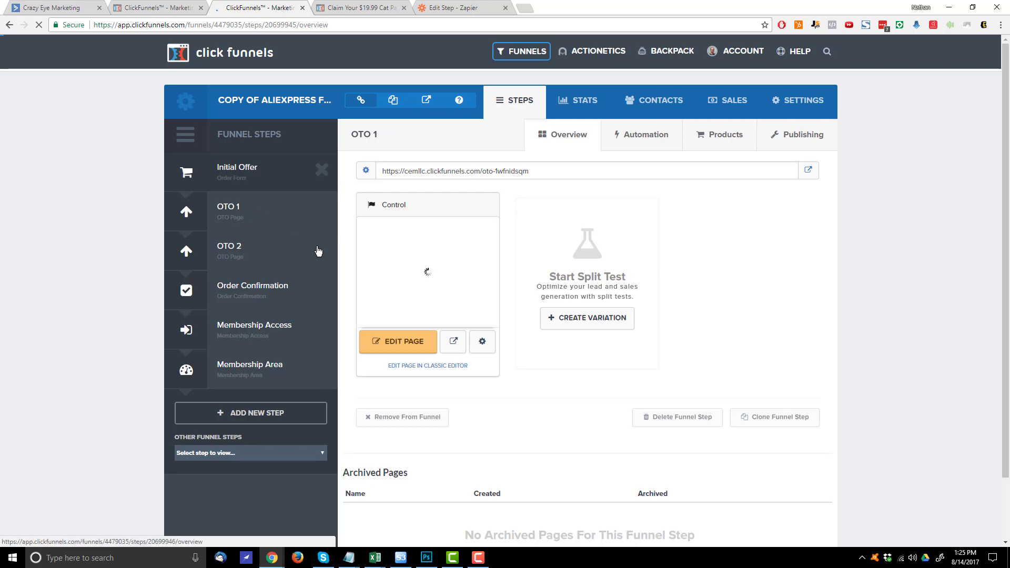
pyautogui.click(720, 136)
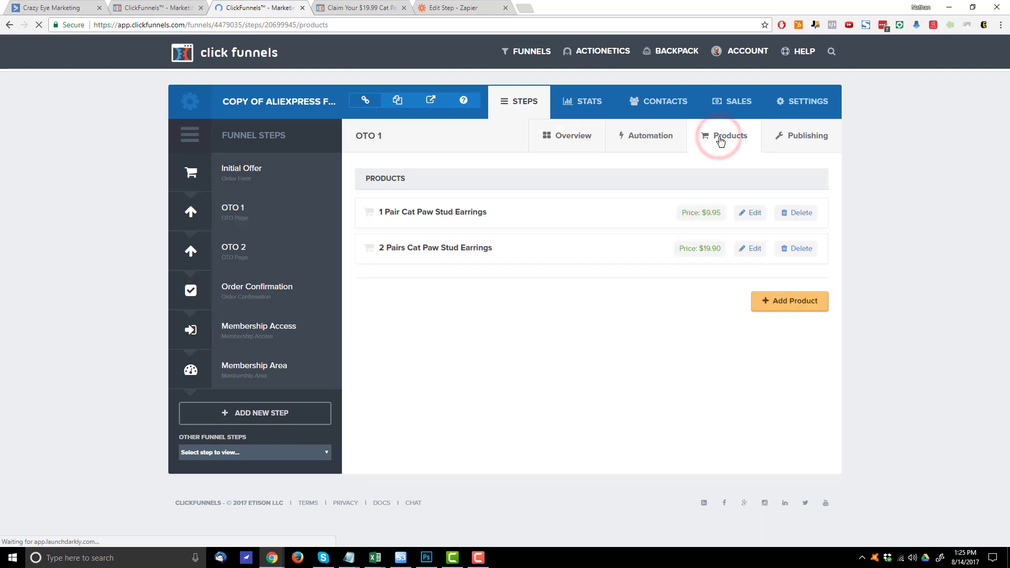
pyautogui.click(750, 213)
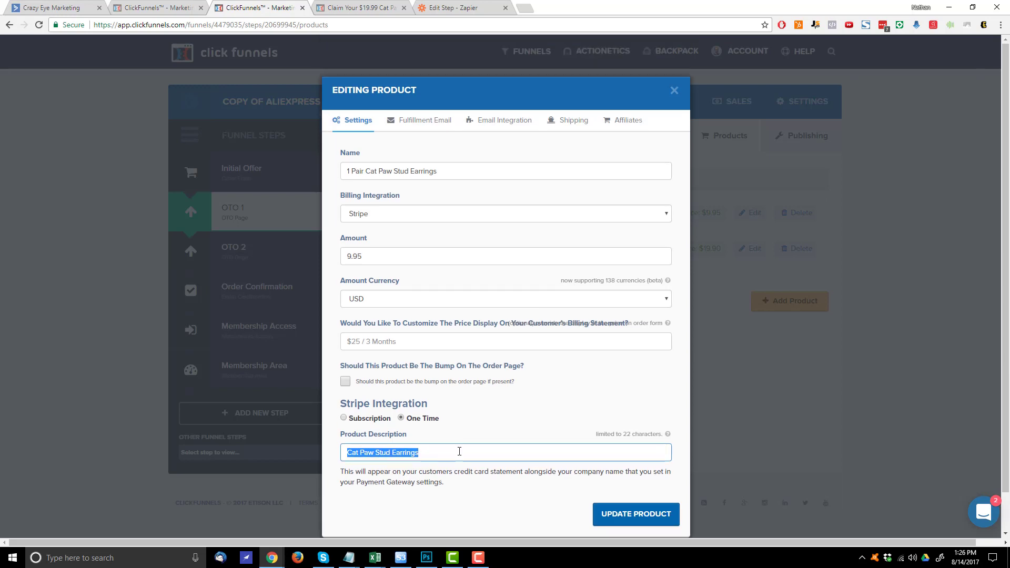
pyautogui.click(458, 8)
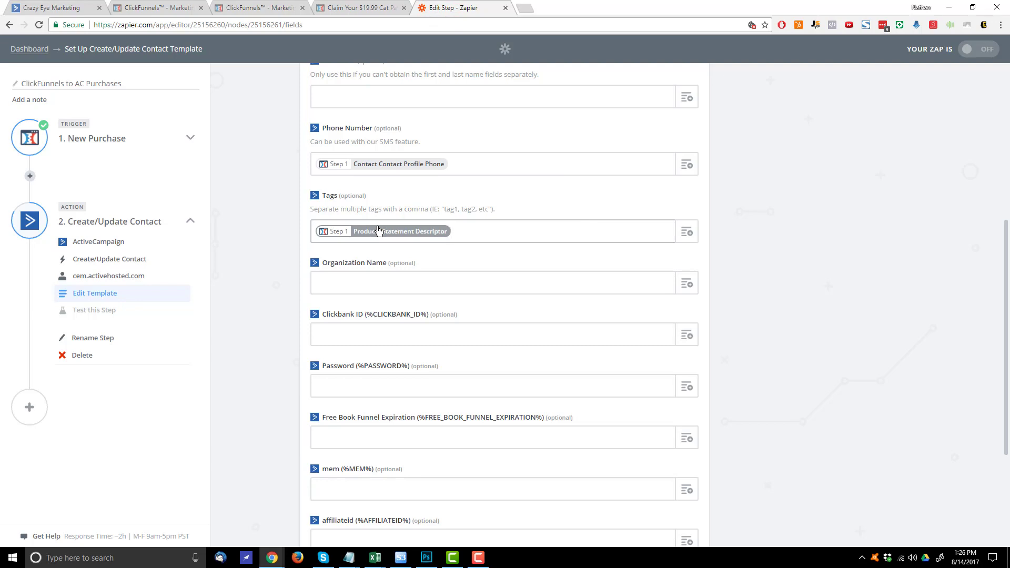
# - Skip creating a test contact for the ActiveCampaign action and accept its sample data
pyautogui.scroll(-3)
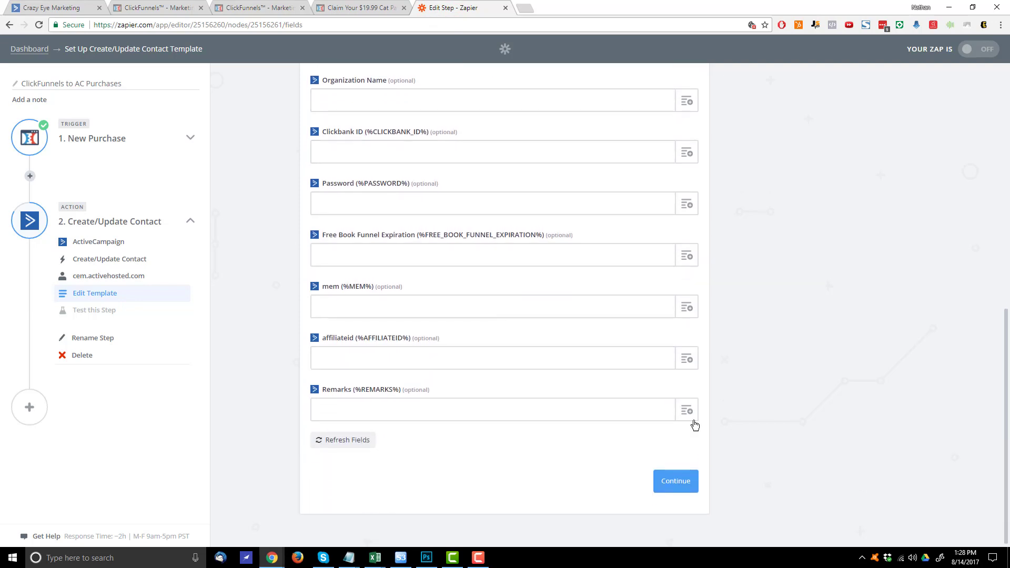
pyautogui.click(676, 480)
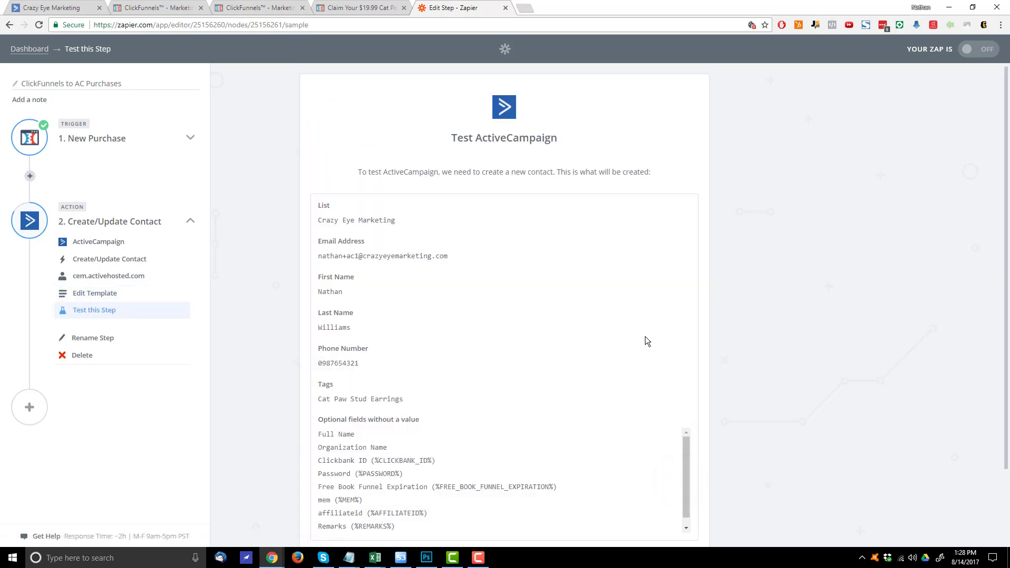
pyautogui.scroll(-3)
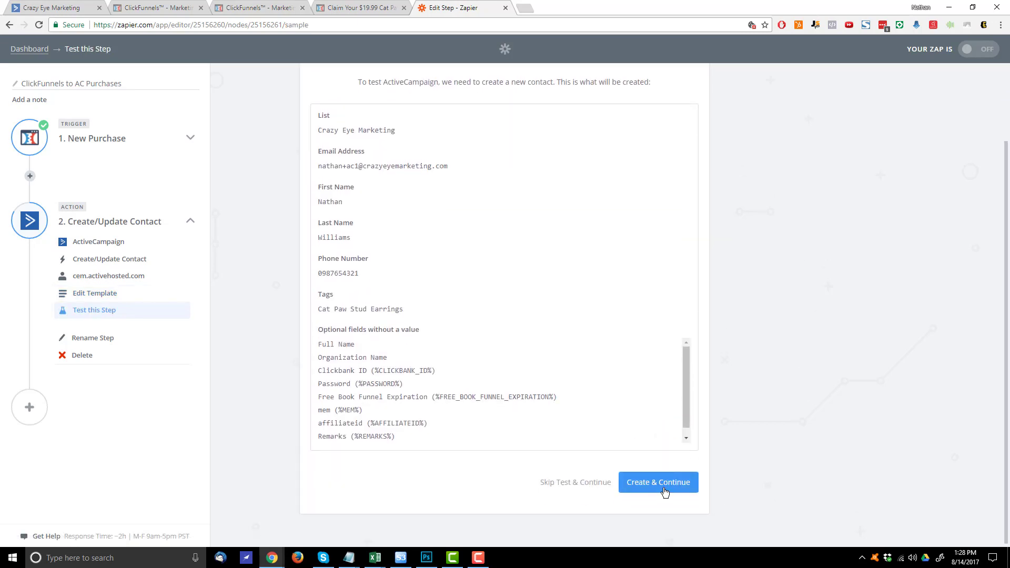
pyautogui.moveTo(586, 506)
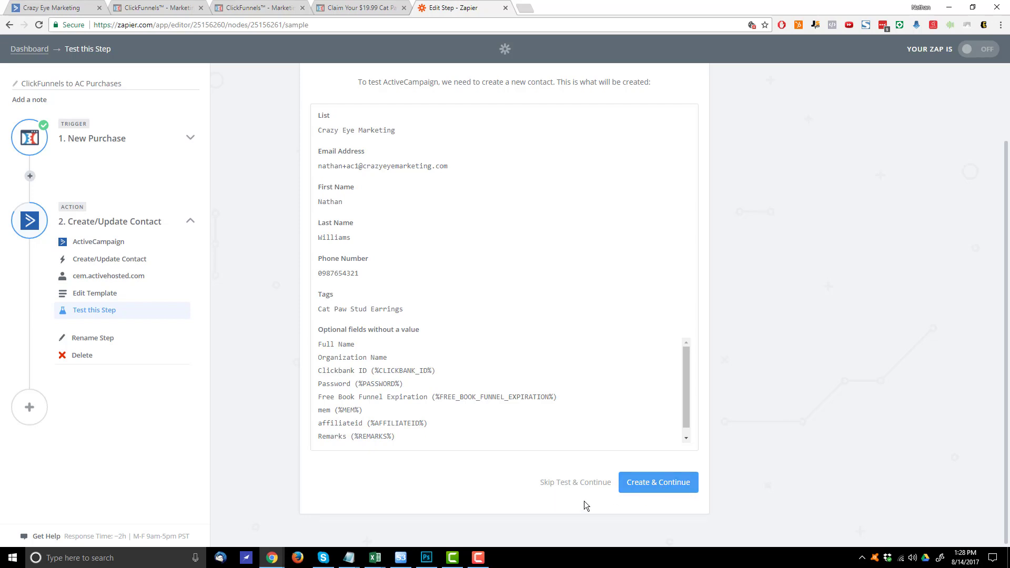
pyautogui.click(575, 482)
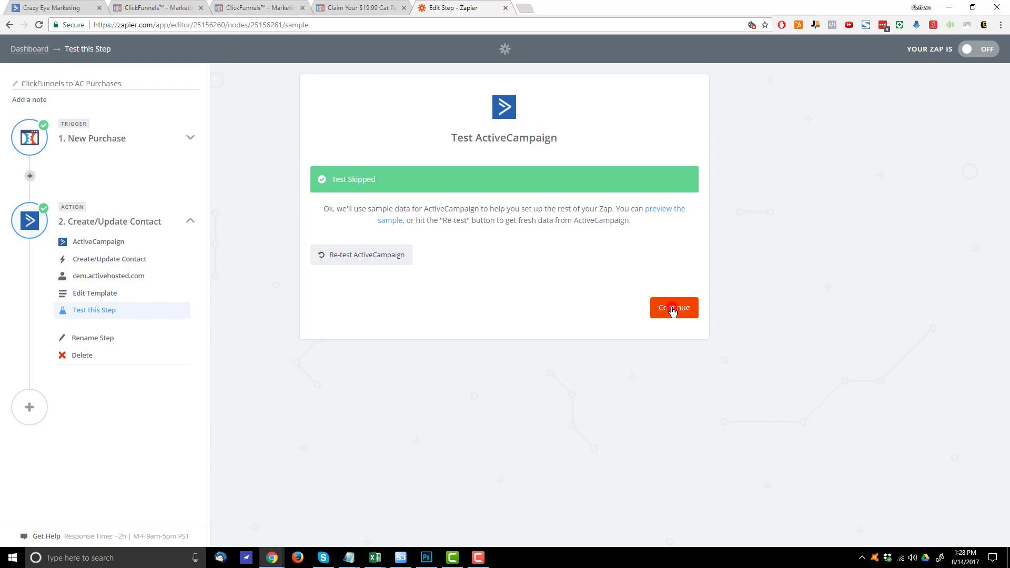
# - Continue to the zap overview and switch the 'Your Zap Is' toggle to ON
pyautogui.click(674, 308)
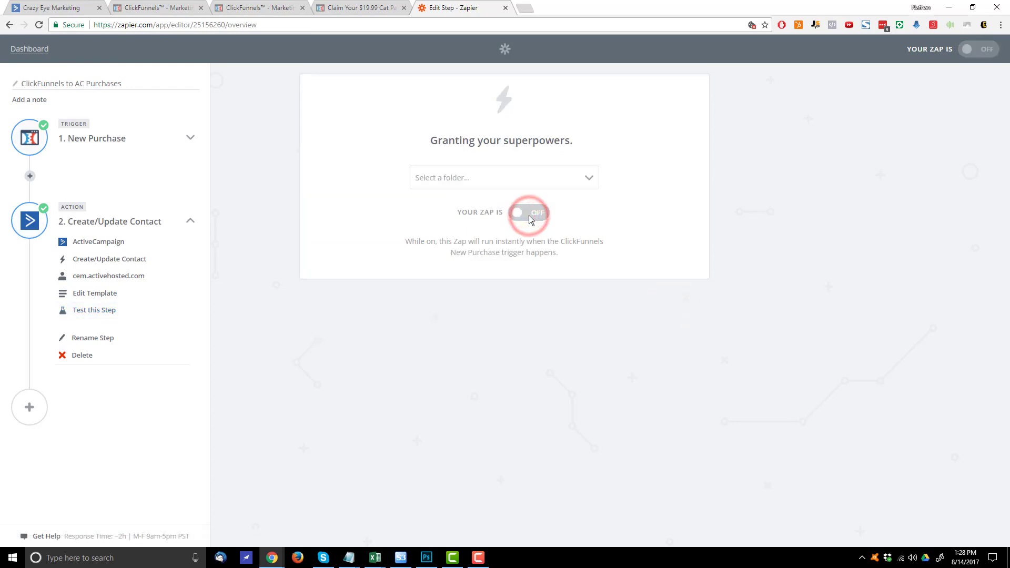
pyautogui.click(528, 213)
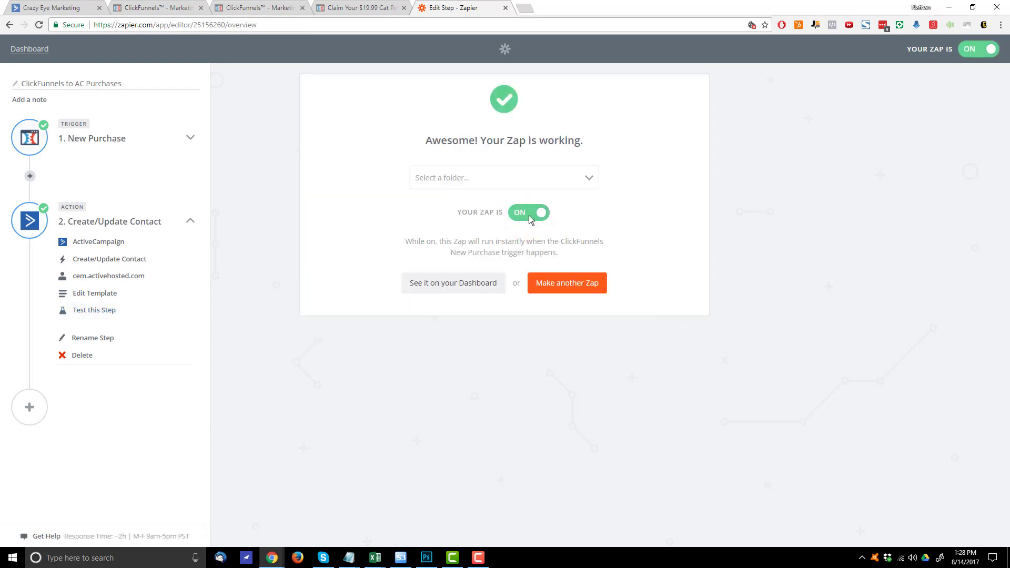
pyautogui.click(368, 7)
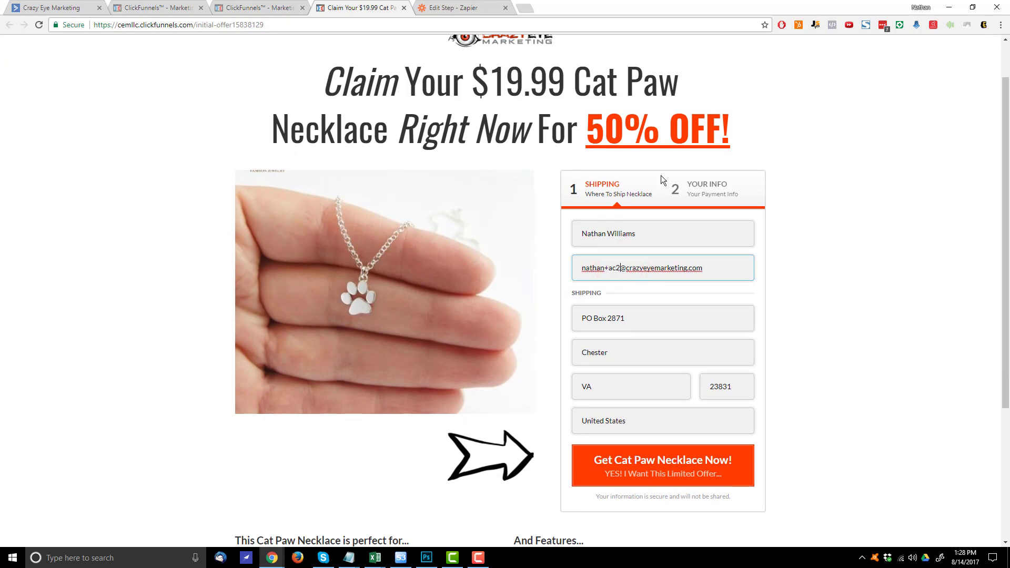
pyautogui.click(663, 465)
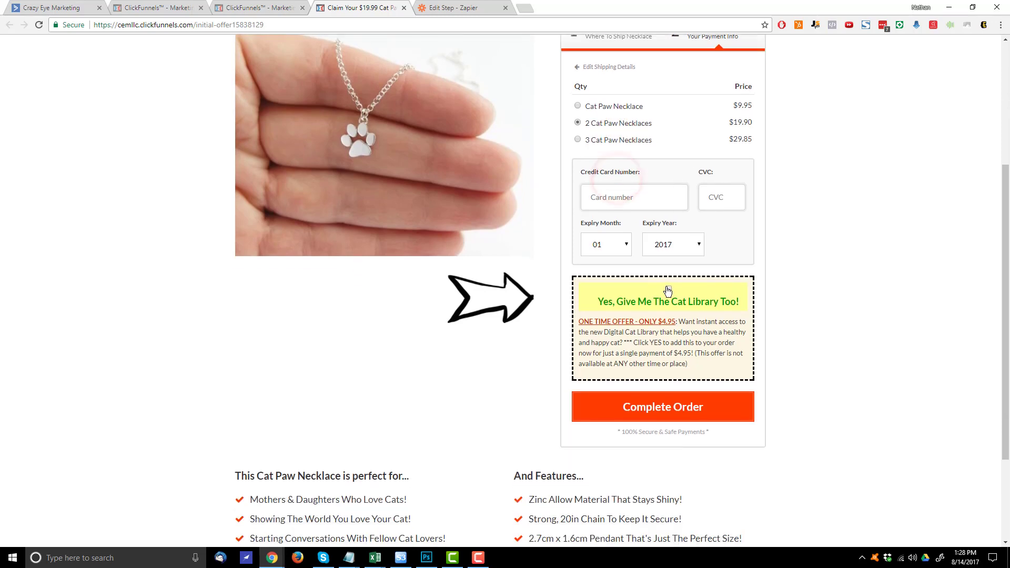
pyautogui.write('4012888888881881')
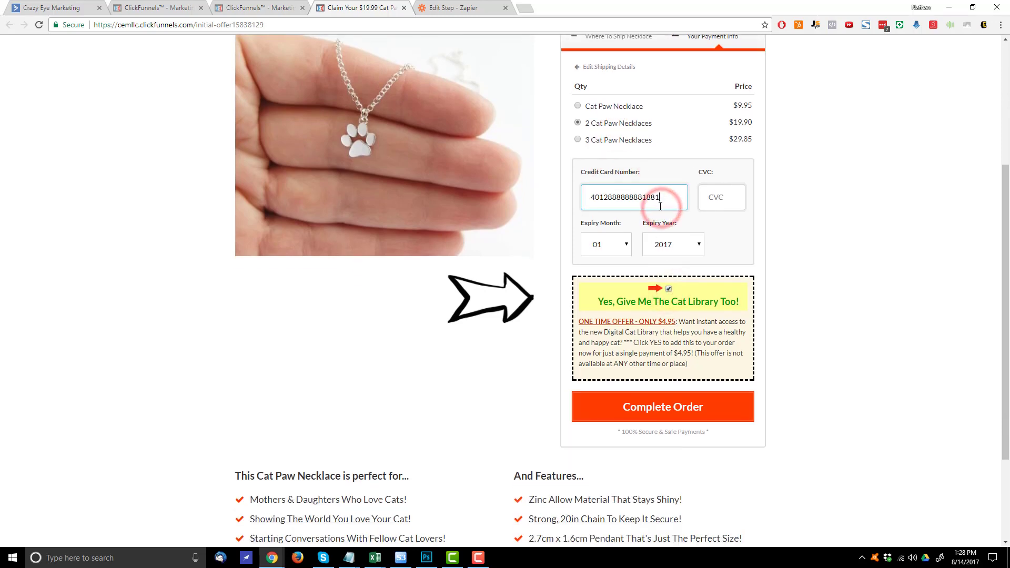
pyautogui.write('123')
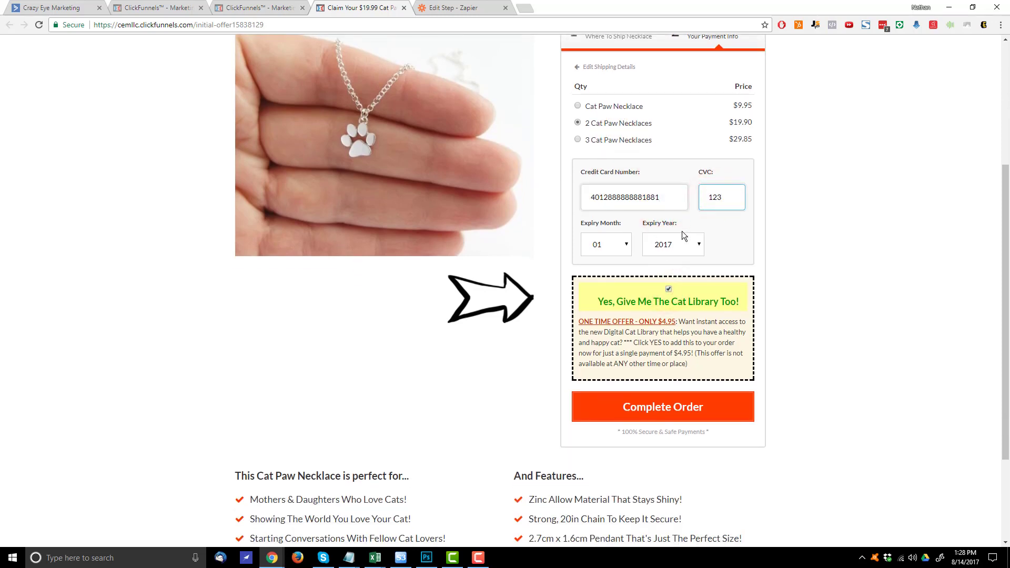
pyautogui.click(672, 244)
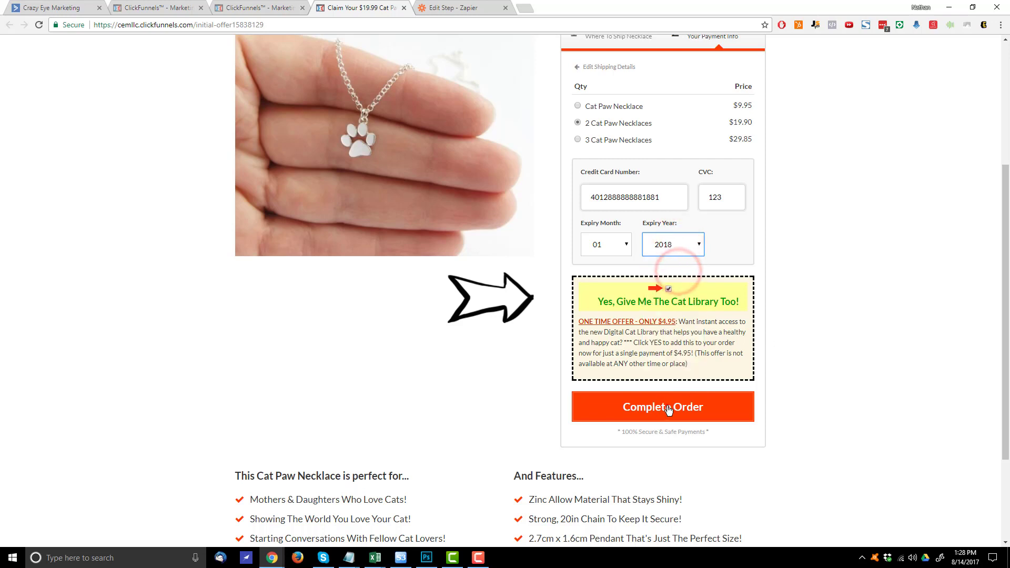
pyautogui.click(664, 408)
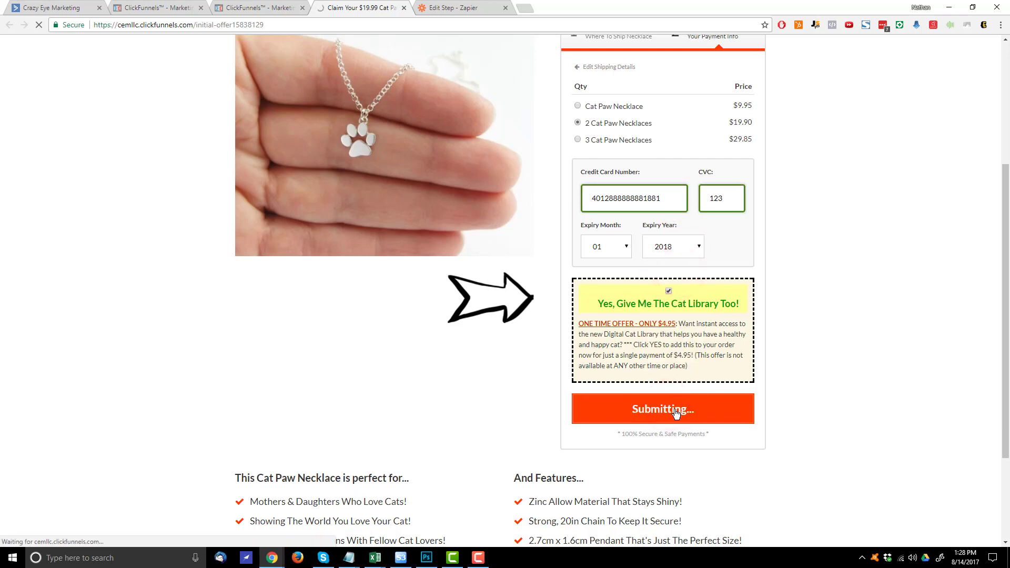
pyautogui.click(675, 409)
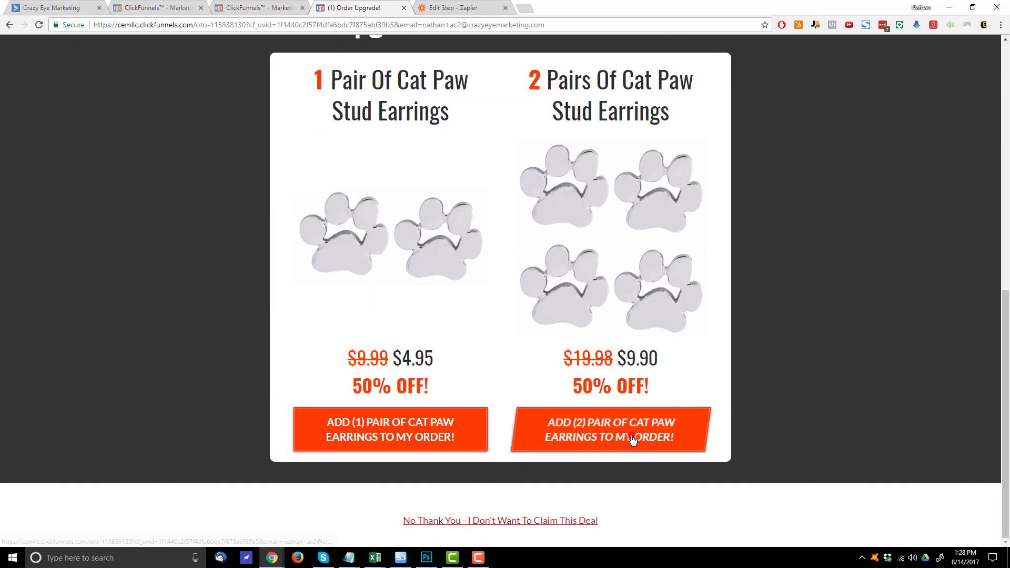
# - Accept the upsells for two pairs of Cat Paw Stud Earrings and one pair of Fancy Cat Earrings
pyautogui.click(634, 440)
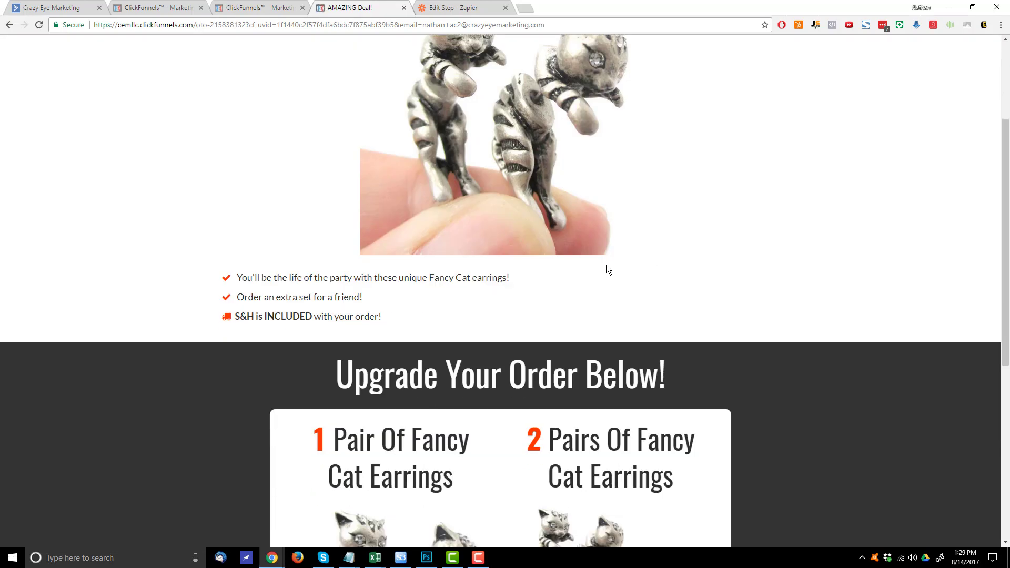
pyautogui.scroll(-3)
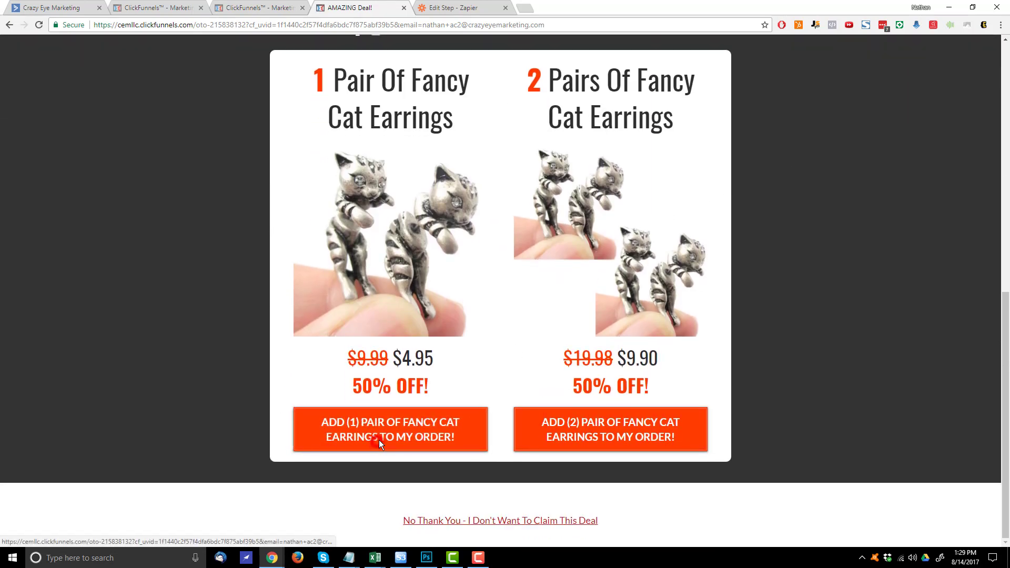
pyautogui.click(387, 428)
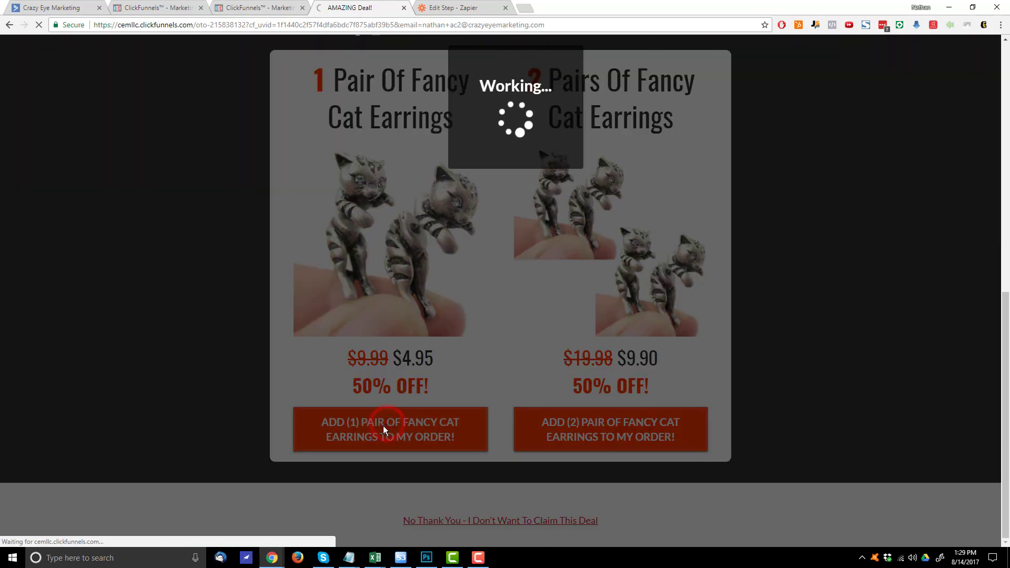
pyautogui.click(387, 423)
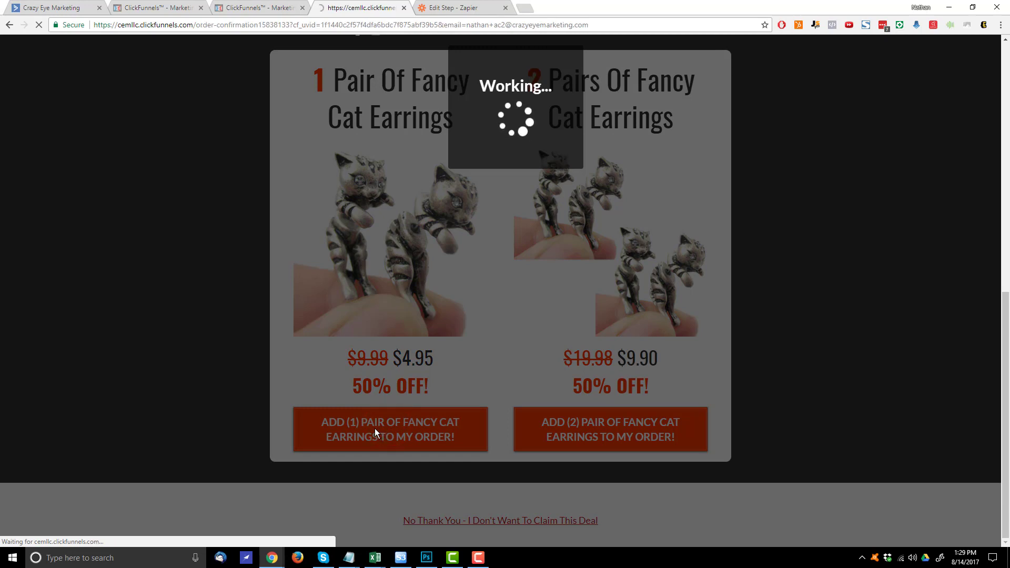
pyautogui.click(390, 429)
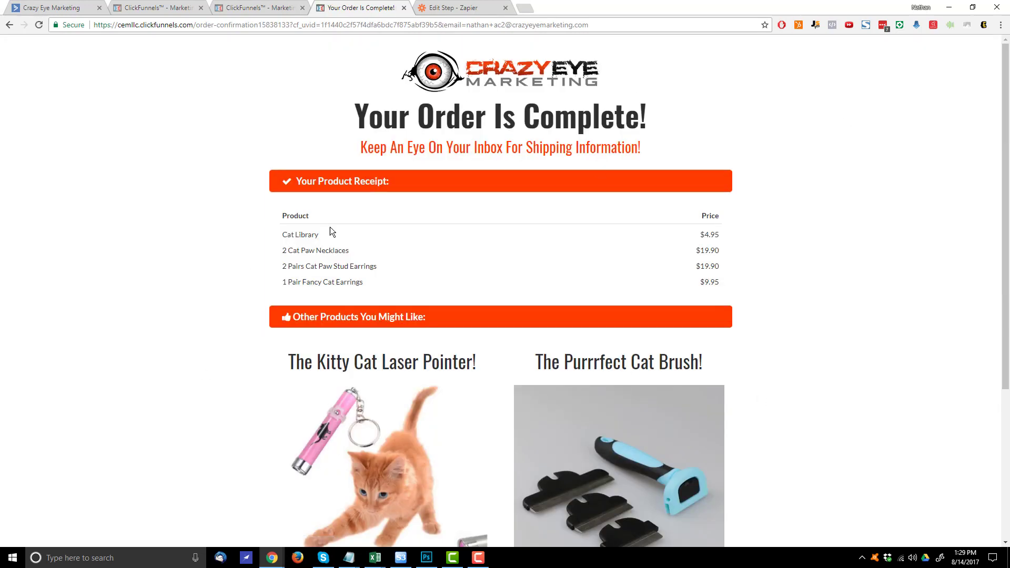
pyautogui.moveTo(309, 275)
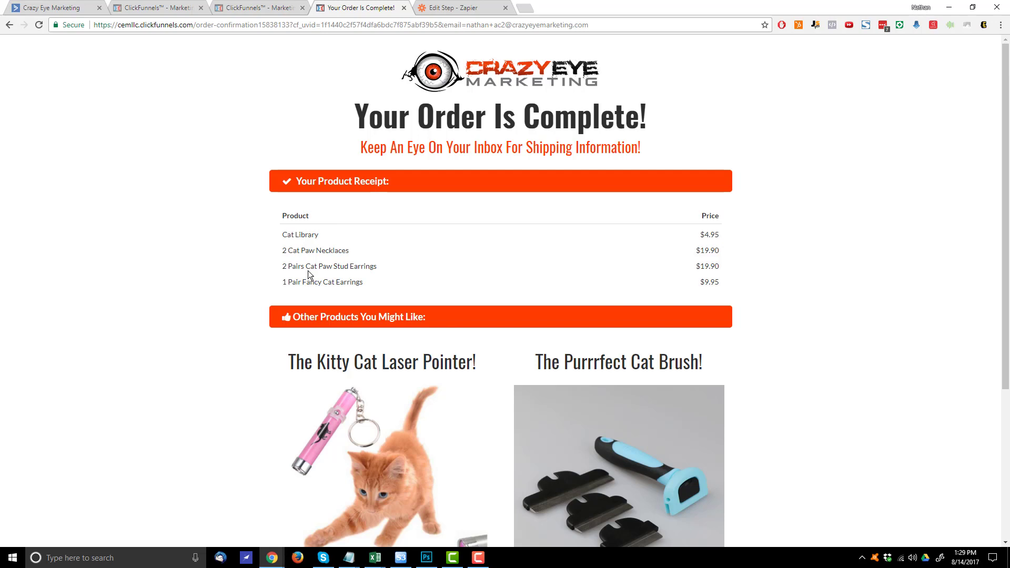
pyautogui.moveTo(283, 230)
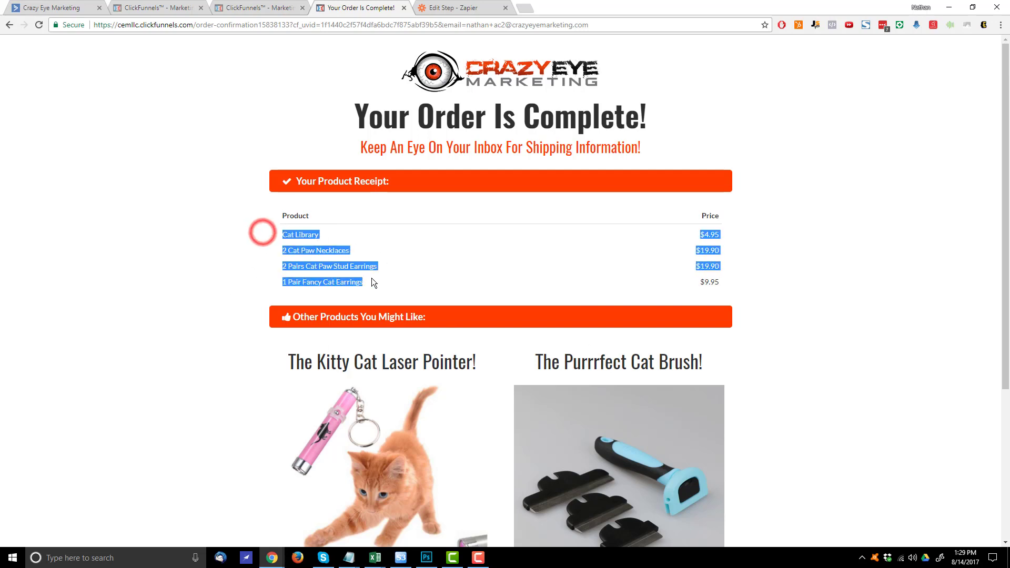
# - Open the test buyer's contact record in the ActiveCampaign tab to review its product tags
pyautogui.click(58, 8)
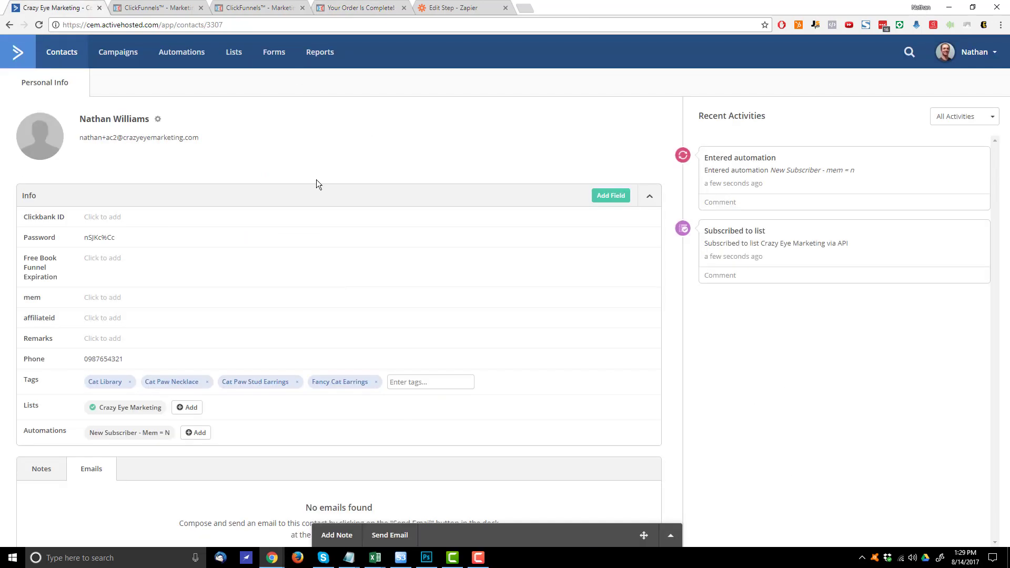
pyautogui.moveTo(753, 253)
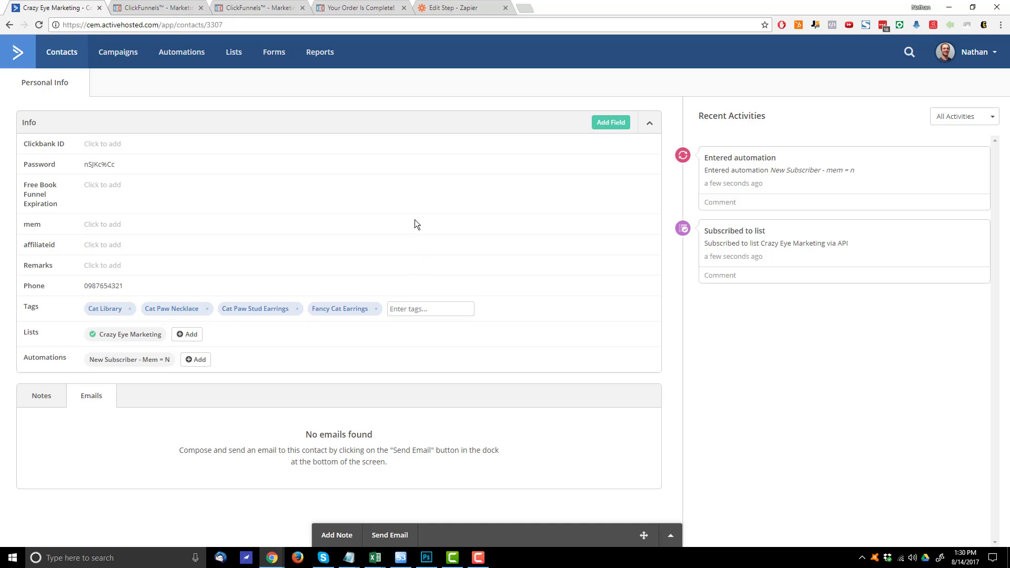
pyautogui.moveTo(347, 187)
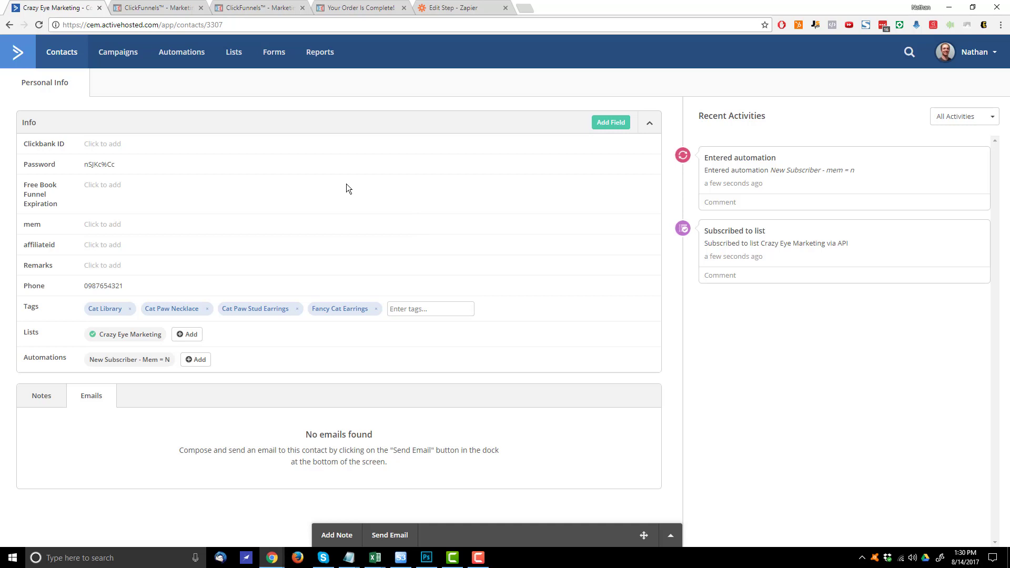
pyautogui.moveTo(318, 319)
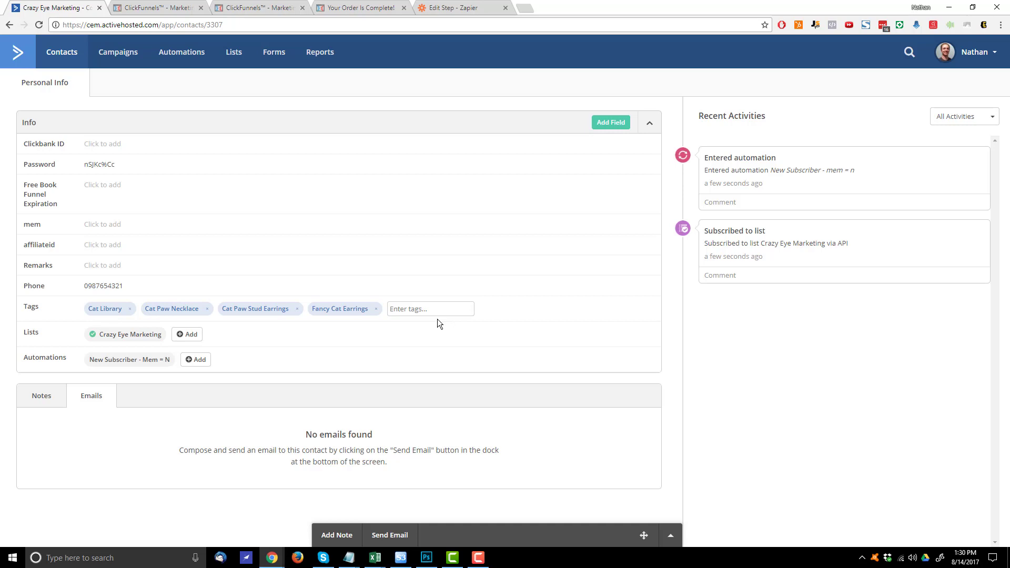
pyautogui.moveTo(557, 236)
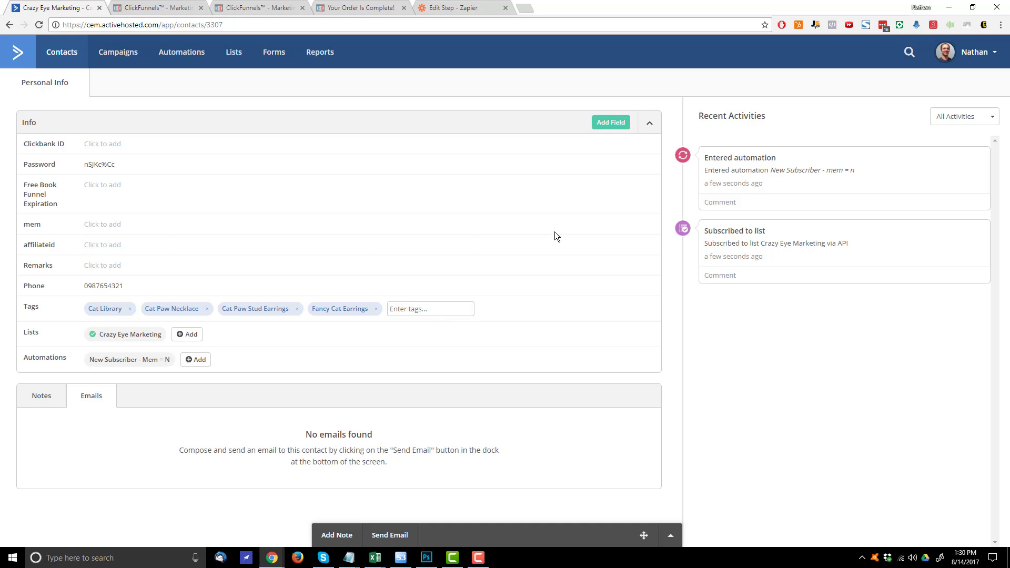